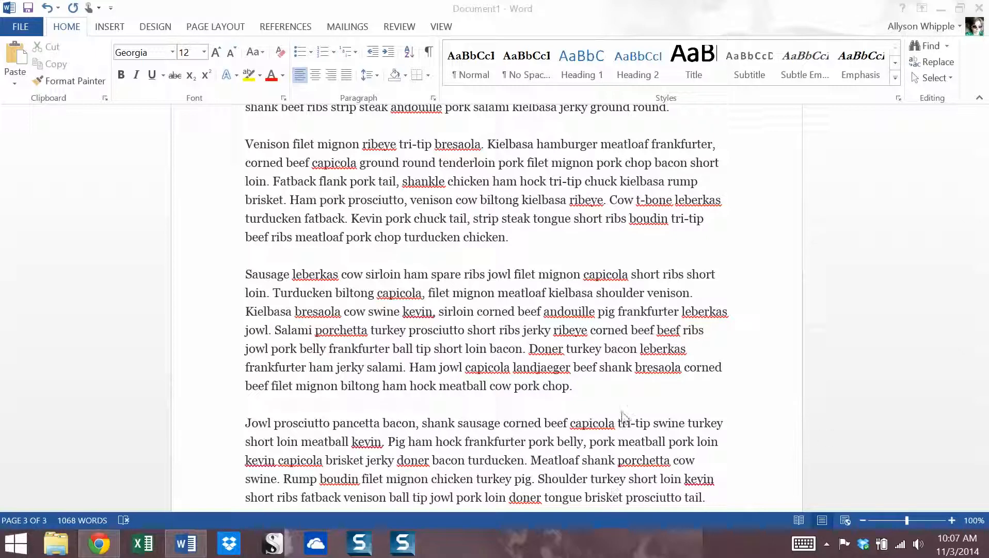
- Insert a page break at the start of the text so a blank first page opens the document
scroll("down", 3)
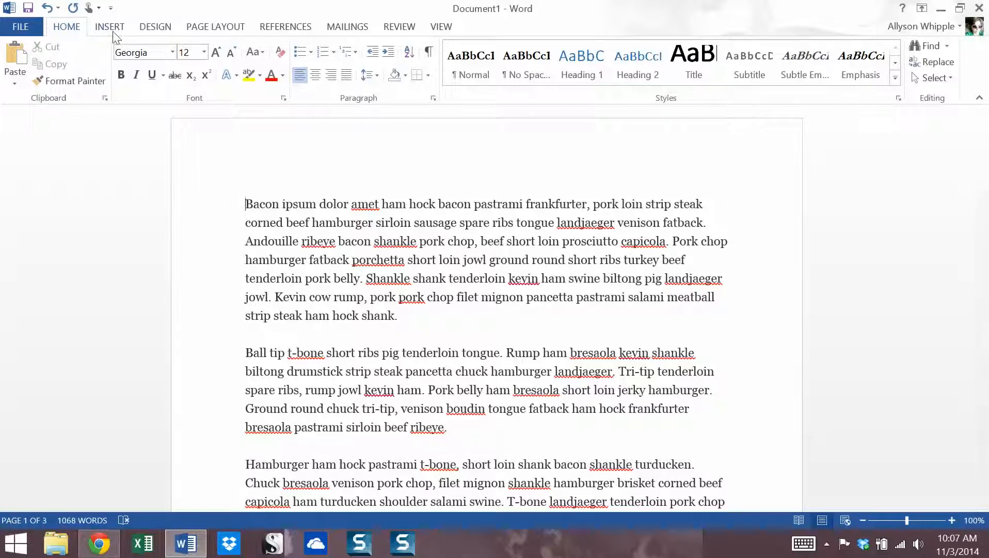
left_click(110, 27)
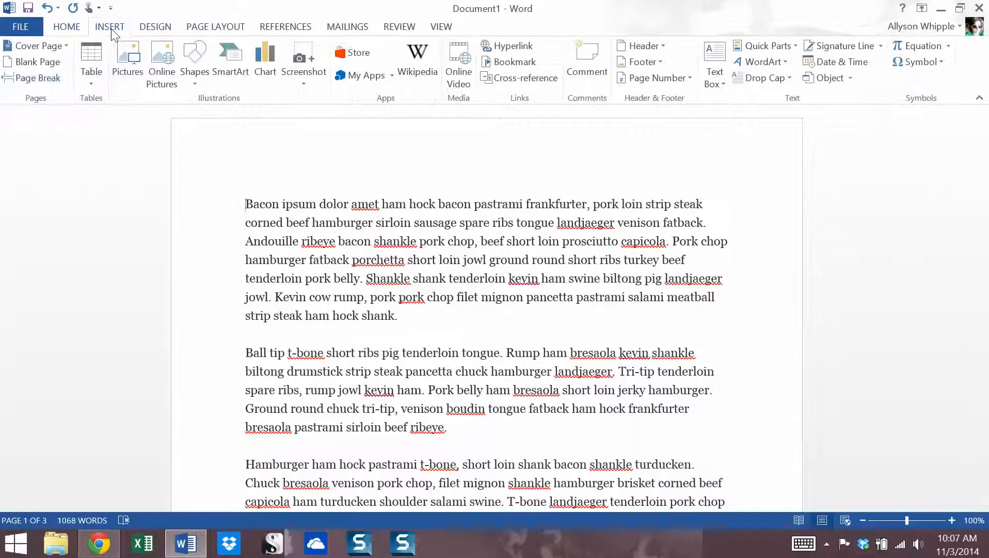
left_click(36, 77)
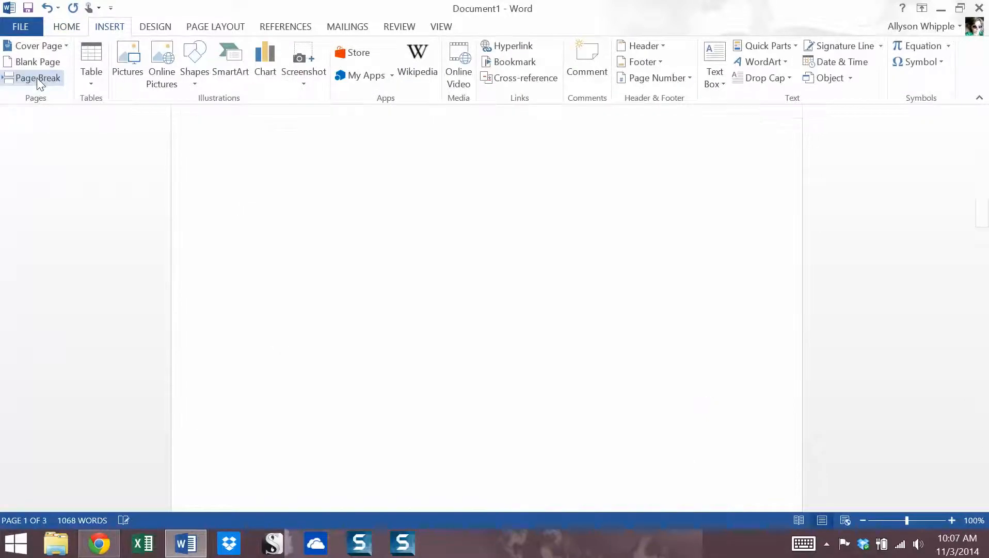
left_click(36, 78)
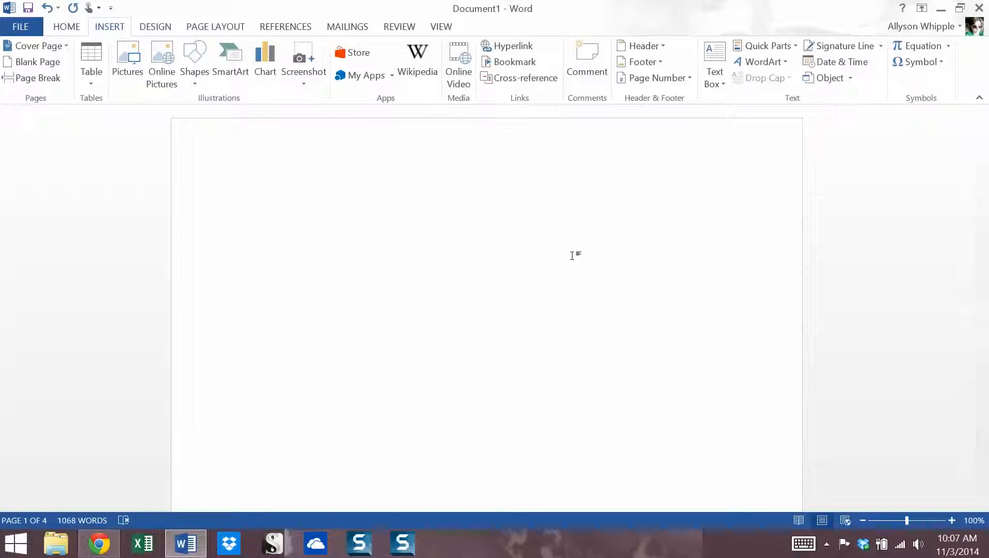
type("Ch")
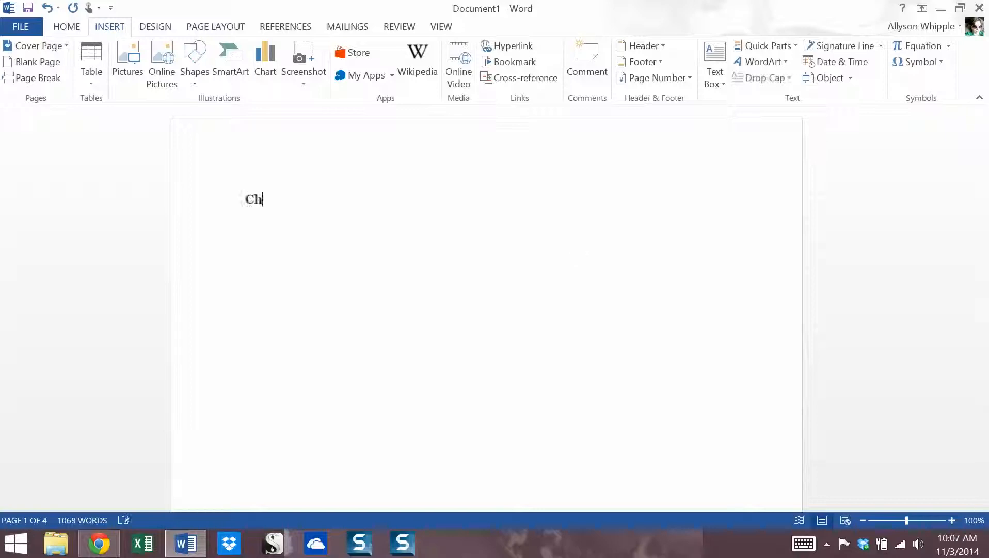
type("apter 1")
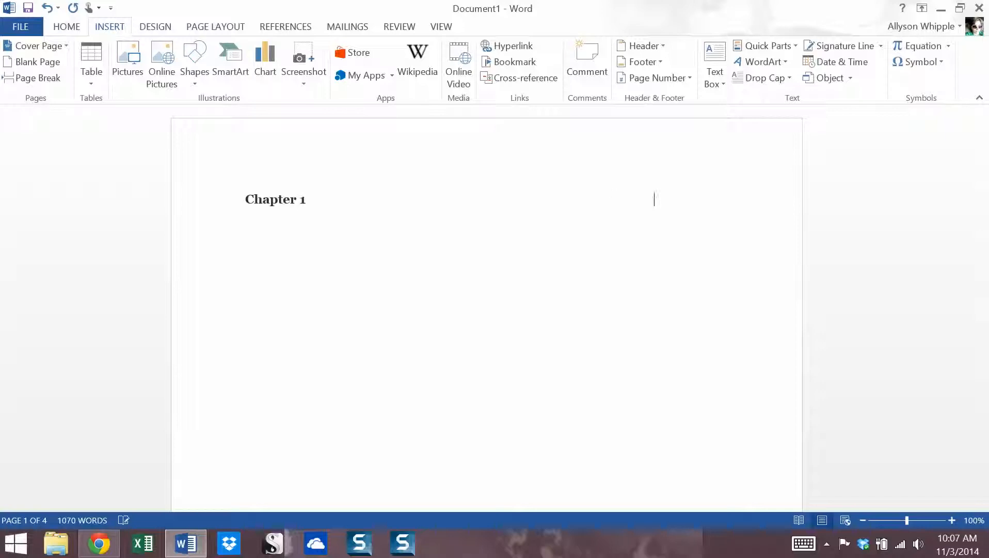
type("Chapter 2")
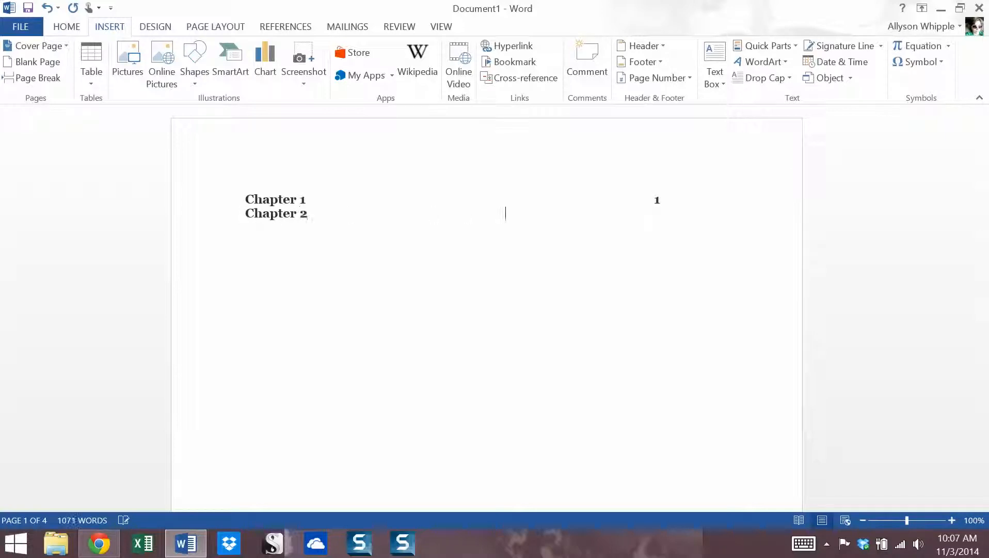
type("8")
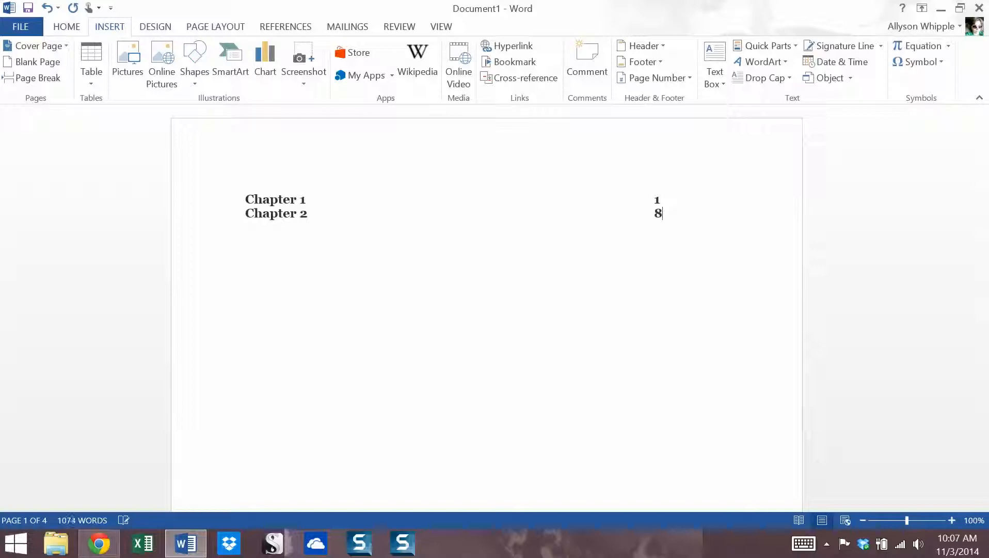
type("CHa")
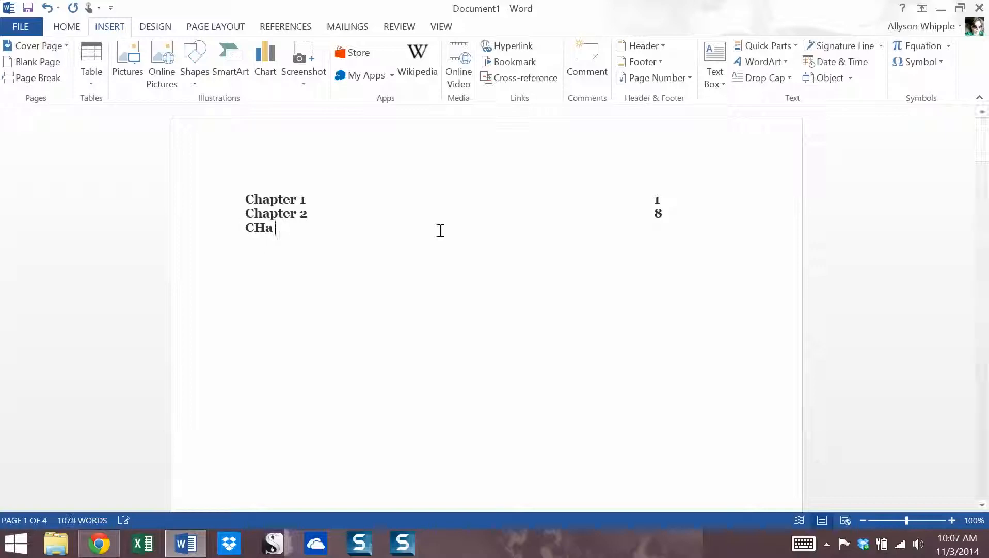
type("pter")
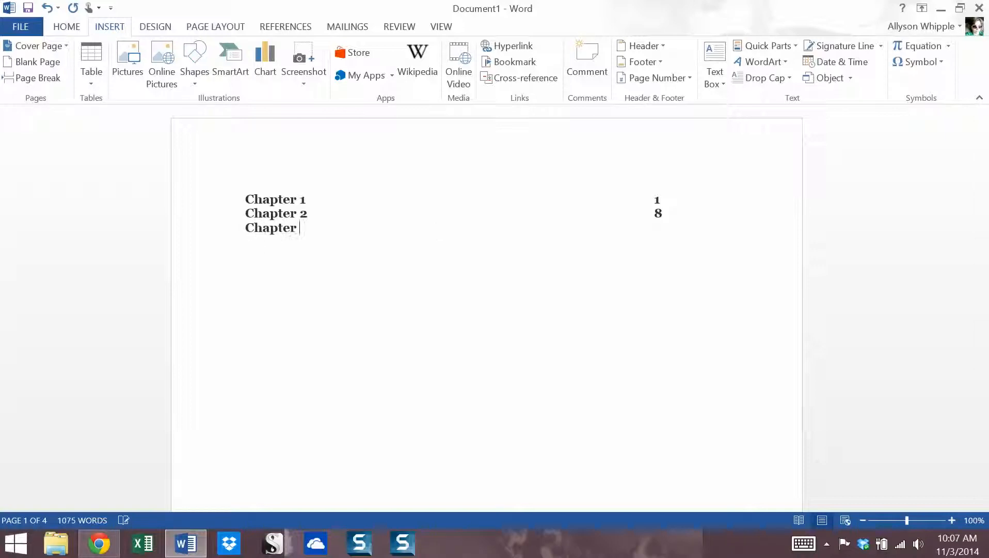
type("3")
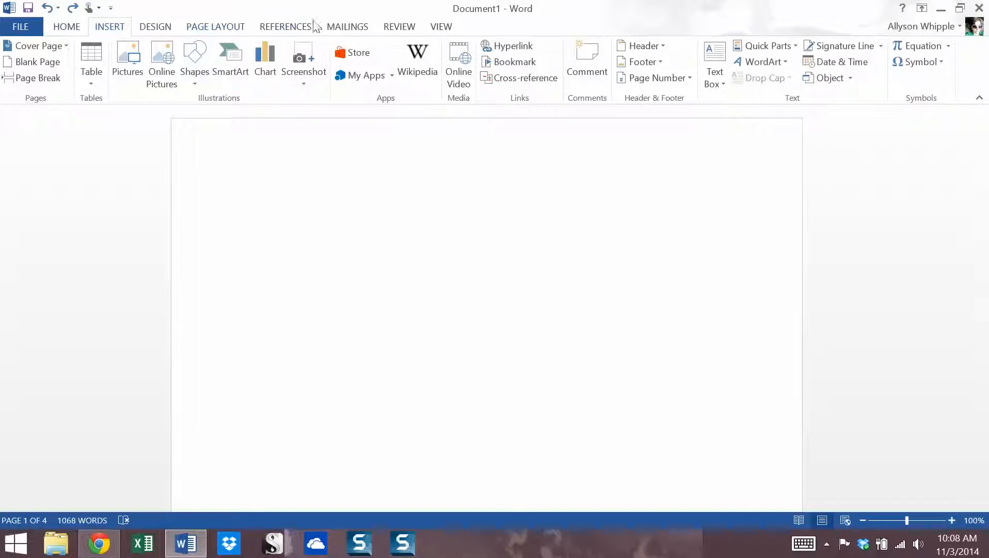
- Switch between References and Home ribbons, ending on Home with the paragraph styles visible
left_click(285, 26)
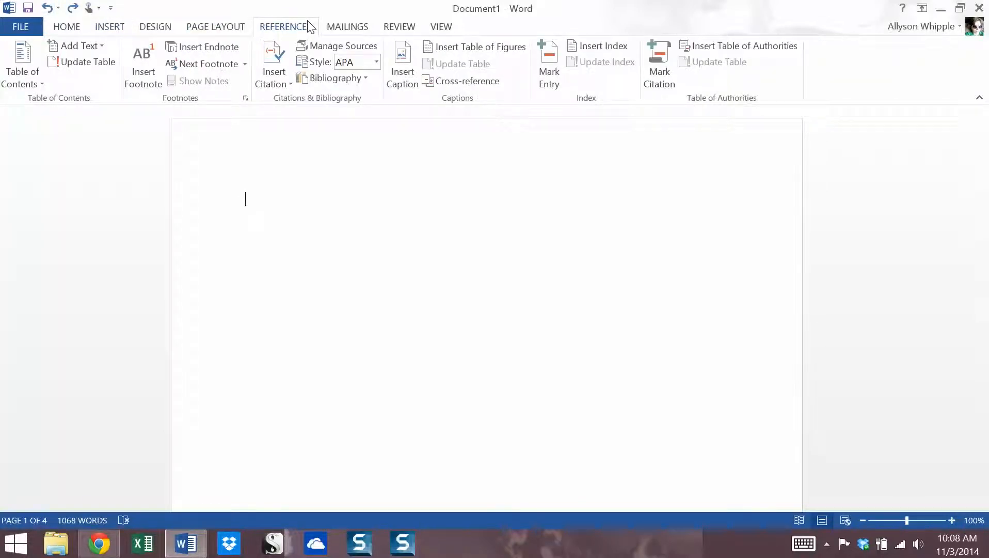
mouse_move(249, 33)
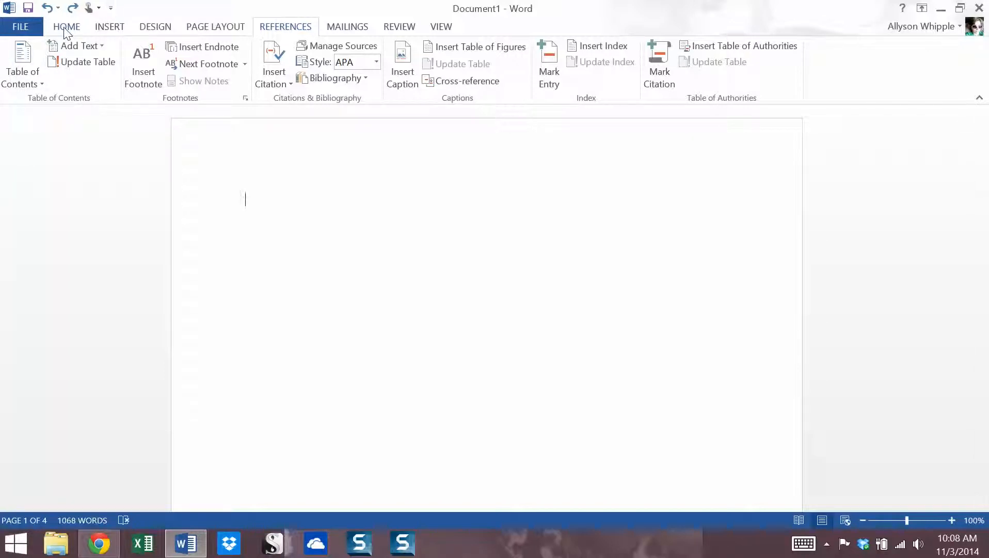
left_click(66, 27)
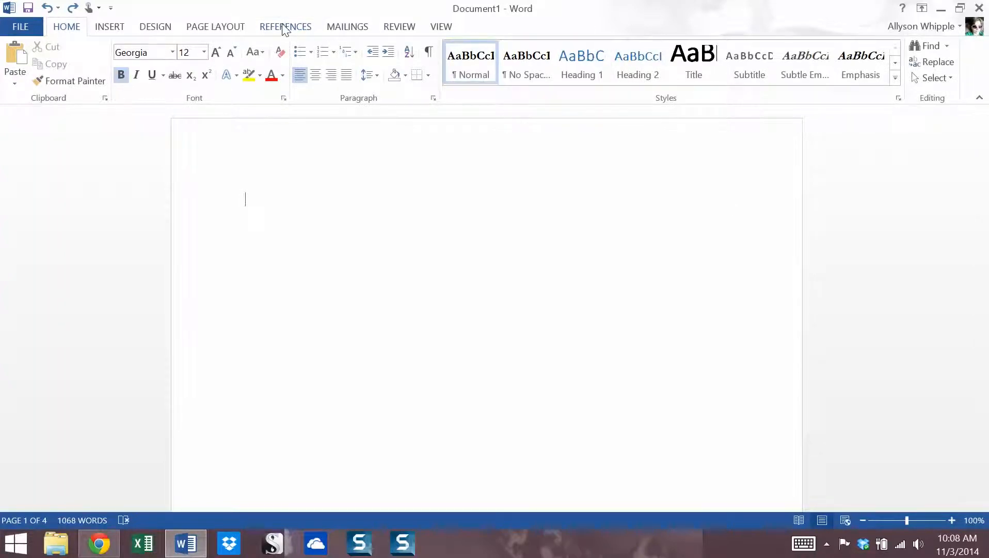
left_click(285, 27)
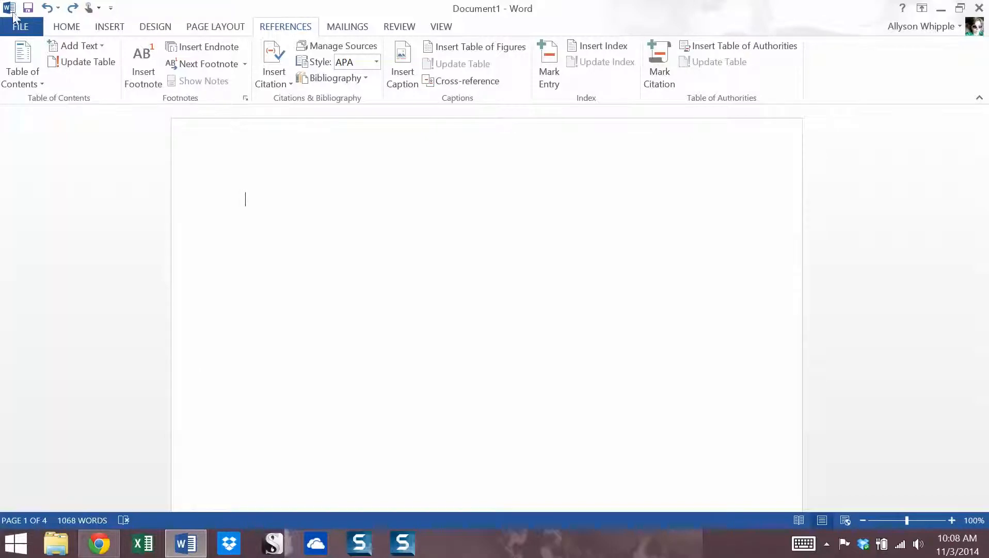
left_click(66, 26)
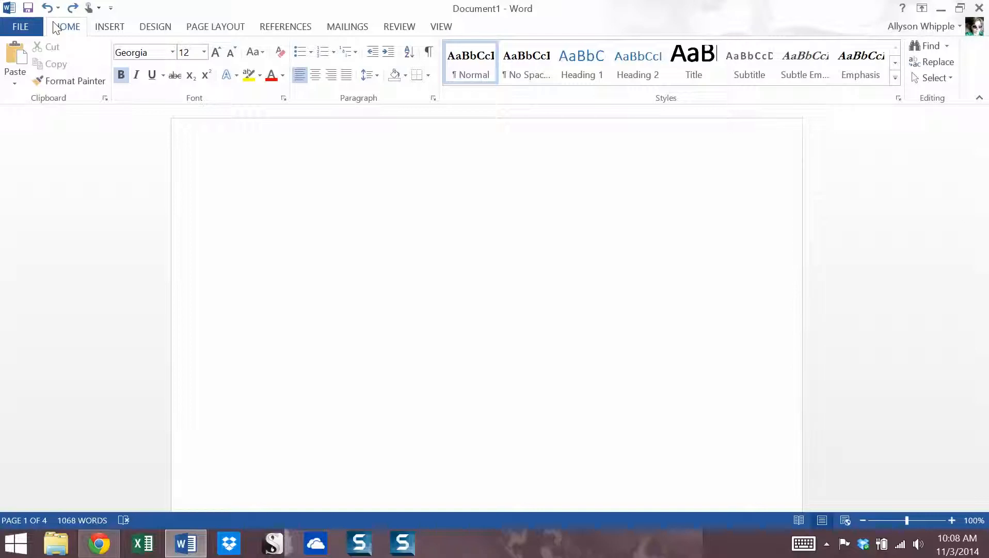
mouse_move(323, 6)
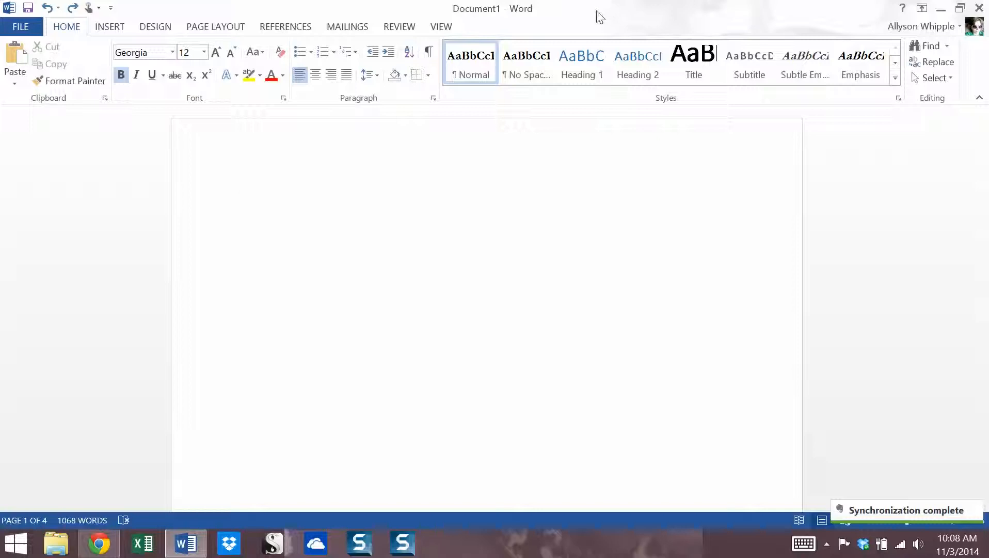
left_click(245, 198)
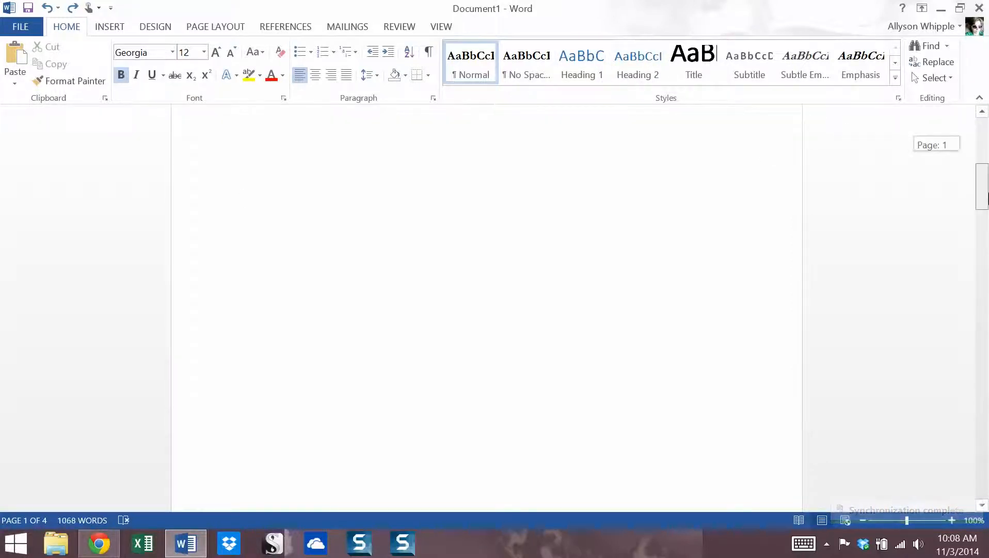
scroll("down", 3)
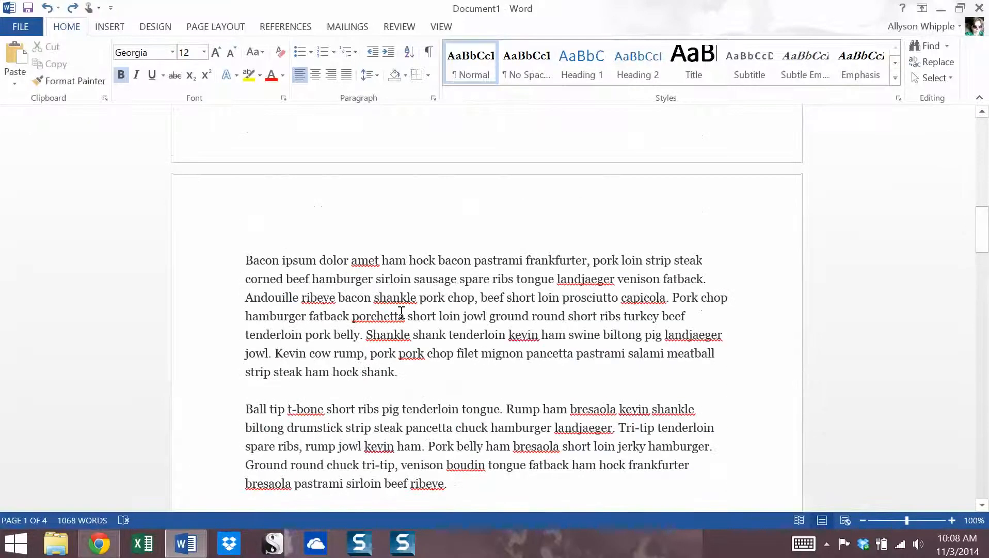
scroll("down", 3)
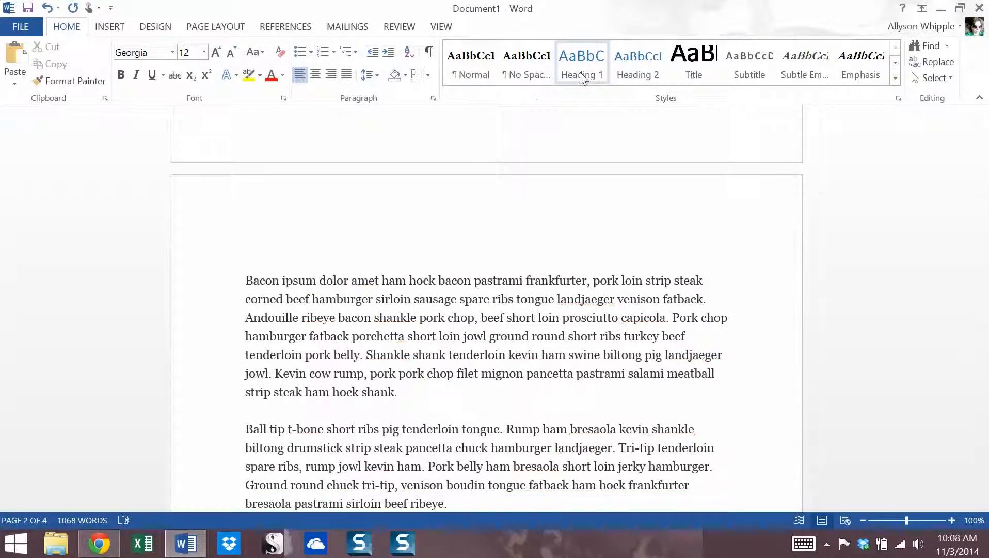
mouse_move(581, 63)
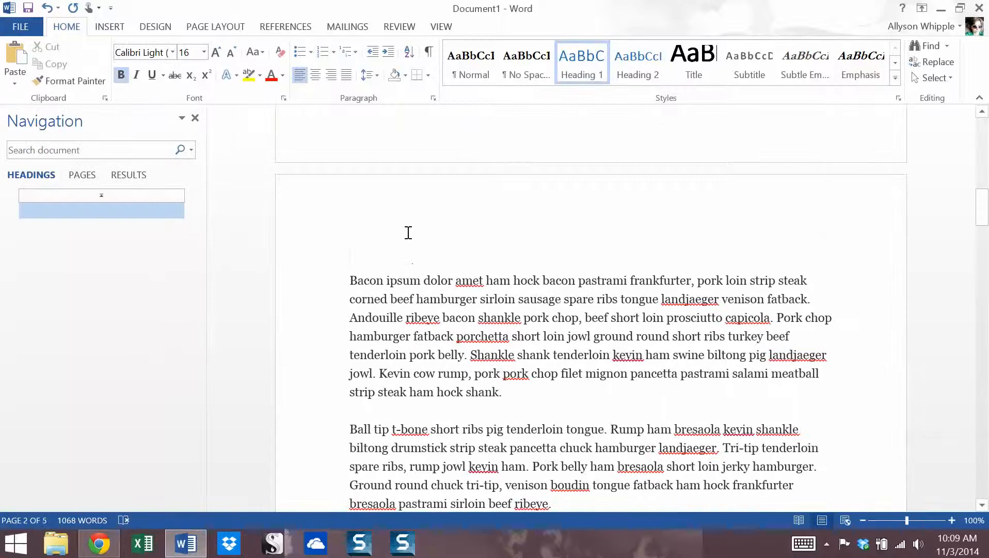
type("Chapter 1")
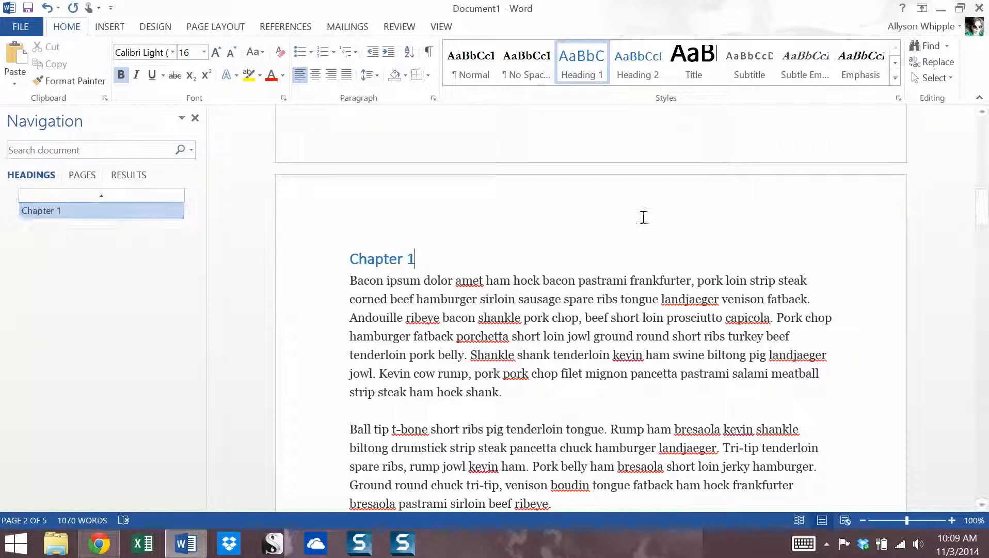
scroll("down", 3)
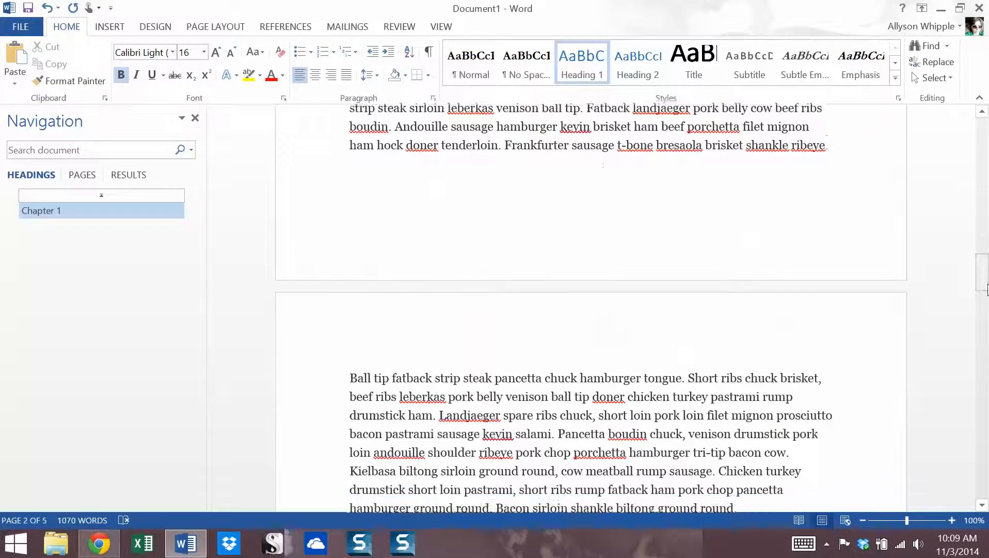
scroll("down", 3)
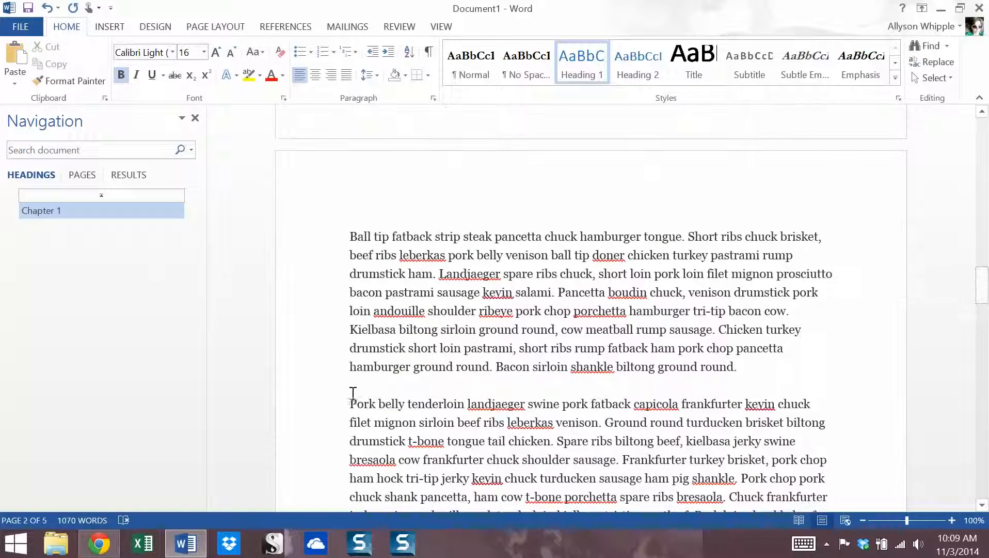
- Break the 'Pork belly' paragraph onto a new page and head it 'Chapter 2' in Heading 1
left_click(108, 27)
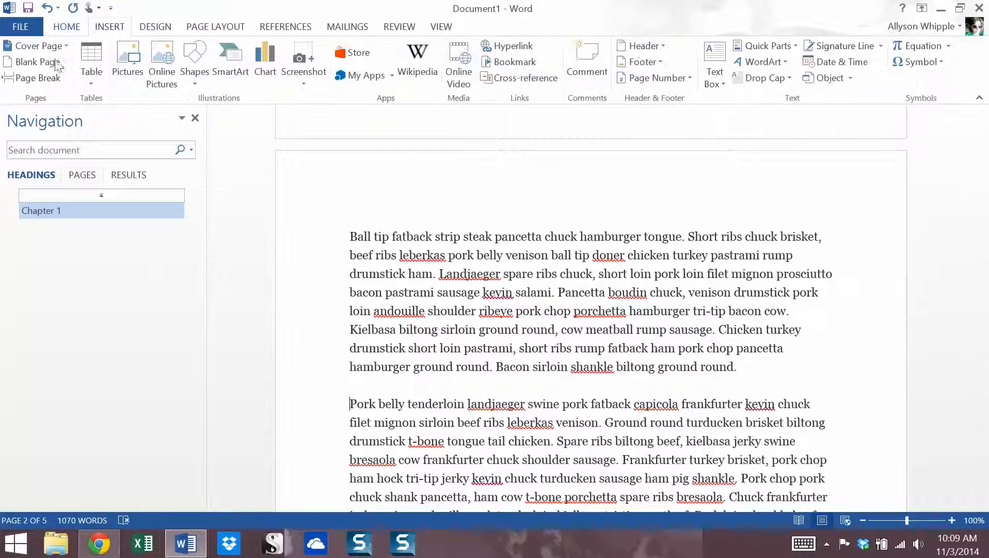
scroll("down", 3)
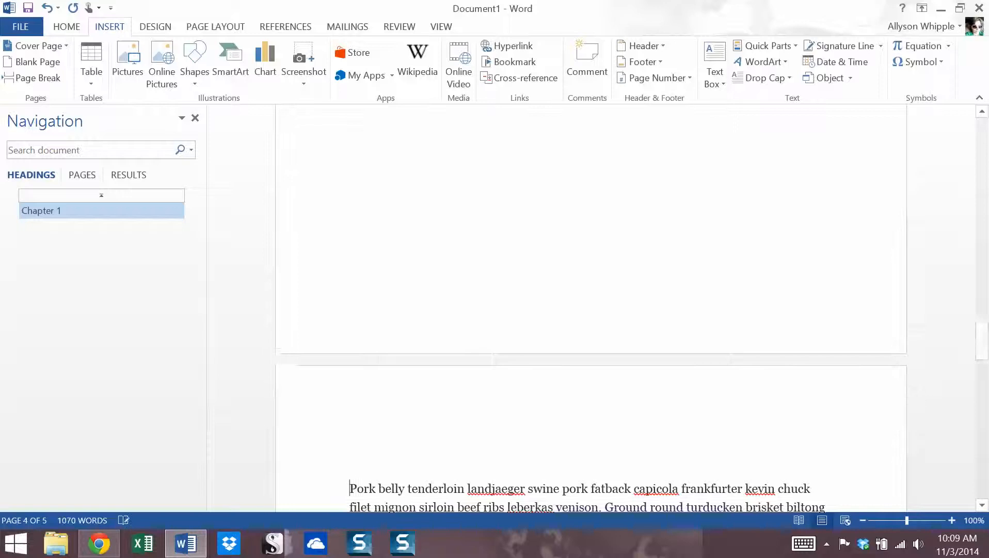
scroll("down", 3)
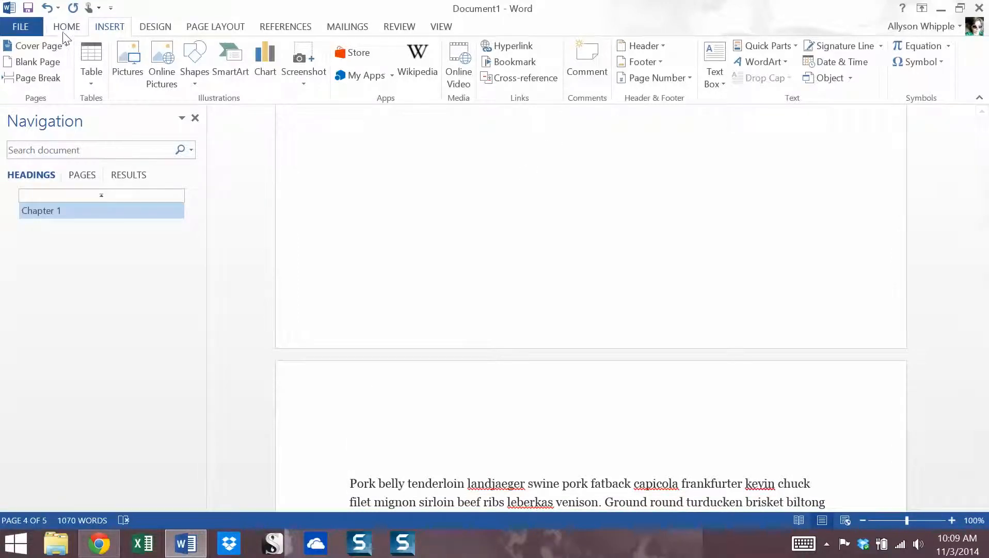
left_click(66, 26)
type("Chap")
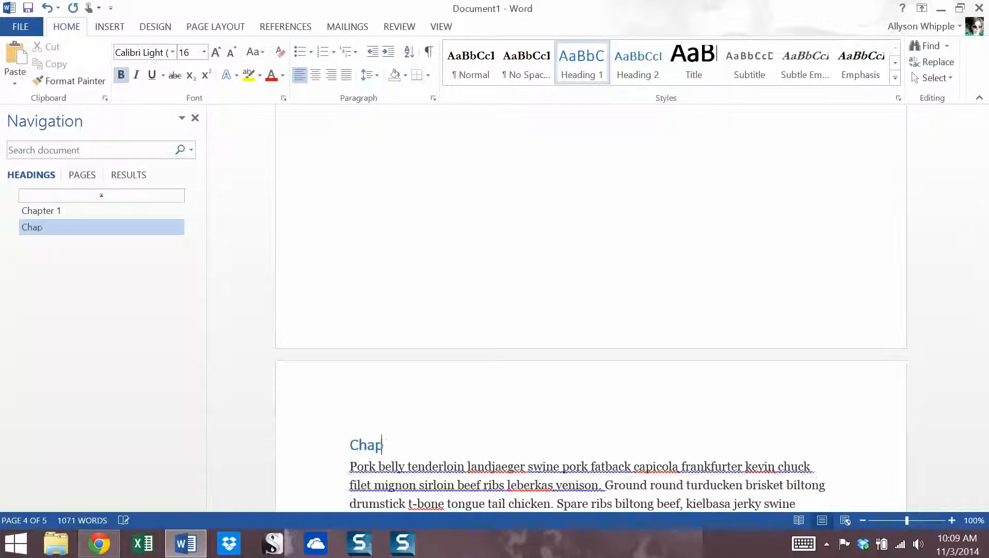
type("ter 2")
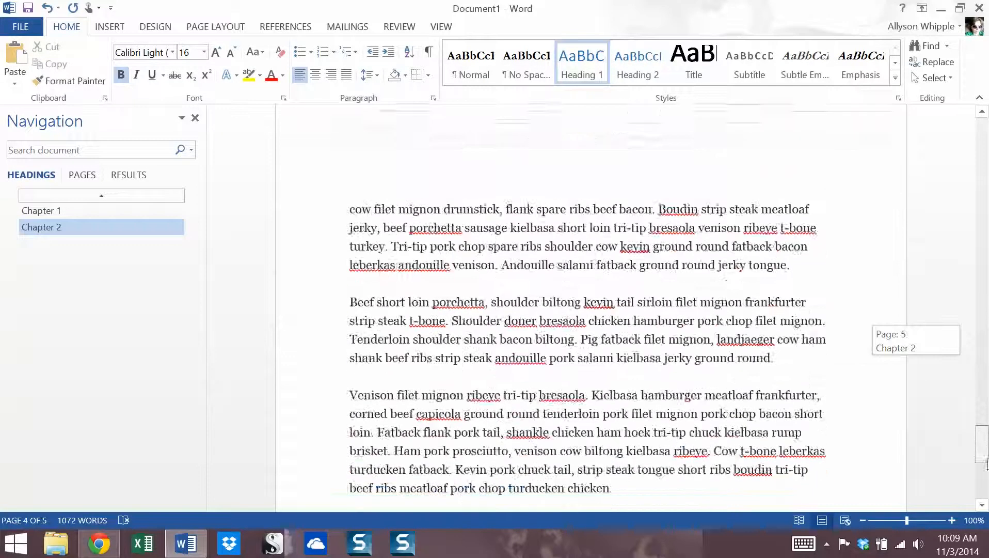
scroll("down", 3)
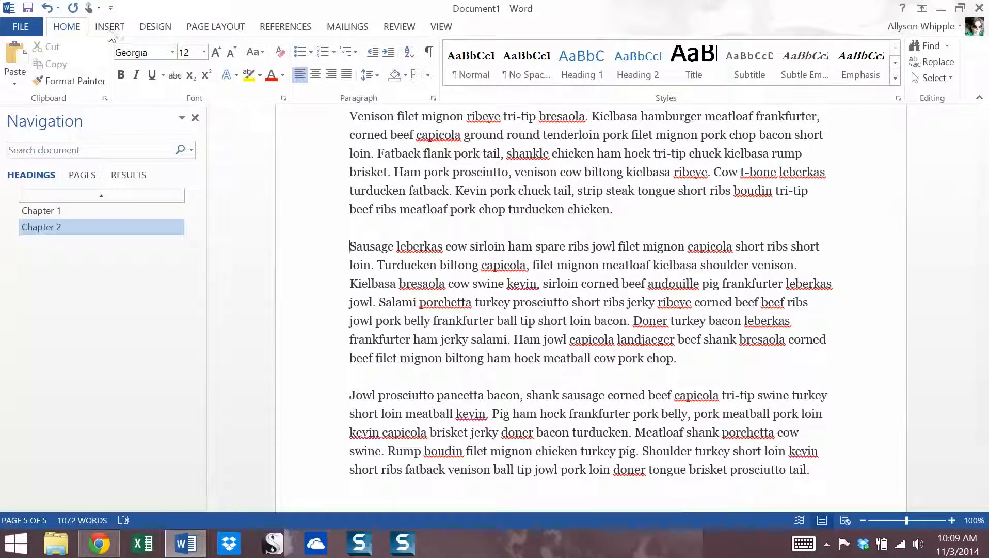
- Break the 'Sausage leberkas' paragraph onto a new page headed 'Chapter 3', then return to page 1
left_click(108, 27)
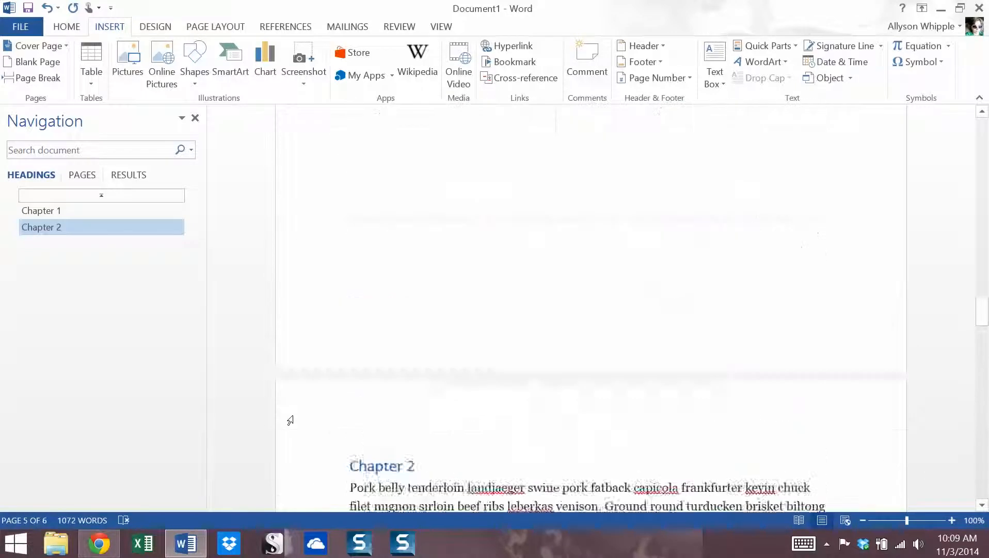
scroll("down", 3)
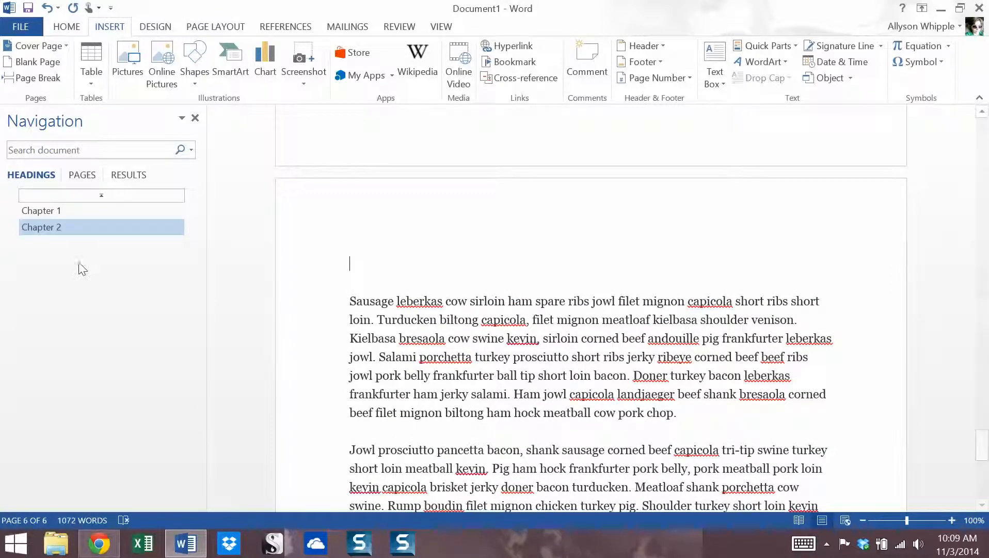
left_click(66, 27)
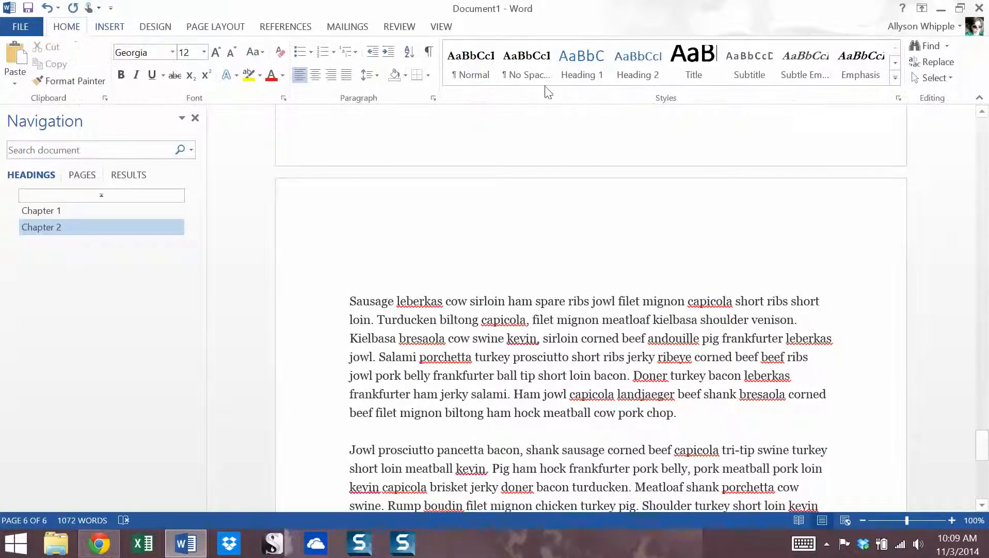
type("CHap")
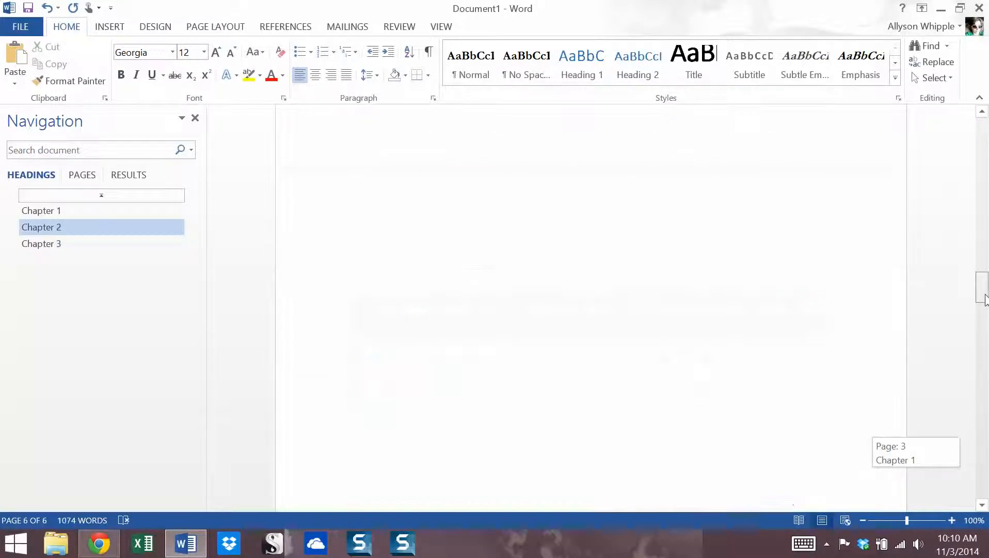
left_click(101, 195)
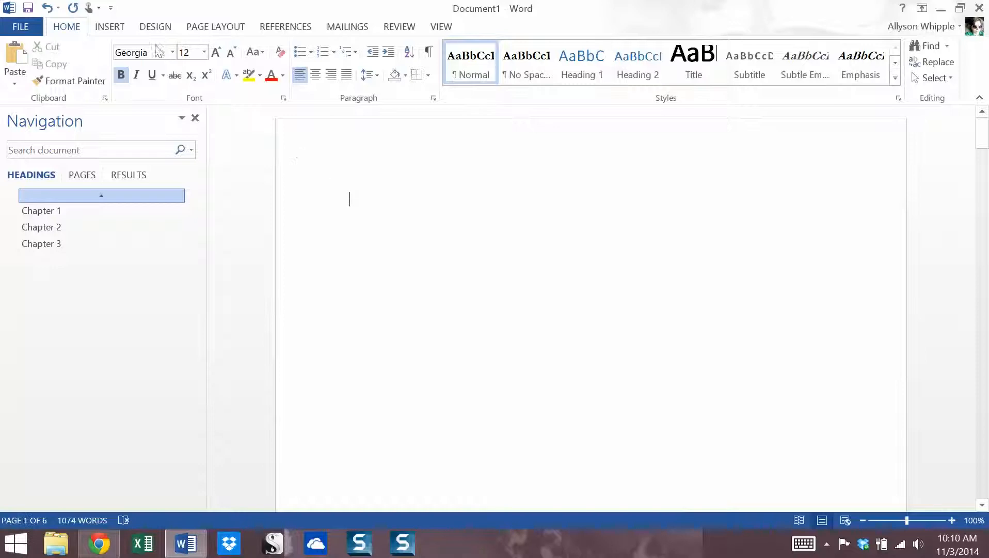
- Insert an Automatic Table of contents on page 1 listing Chapters 1–3 on pages 2, 4, 6
left_click(285, 27)
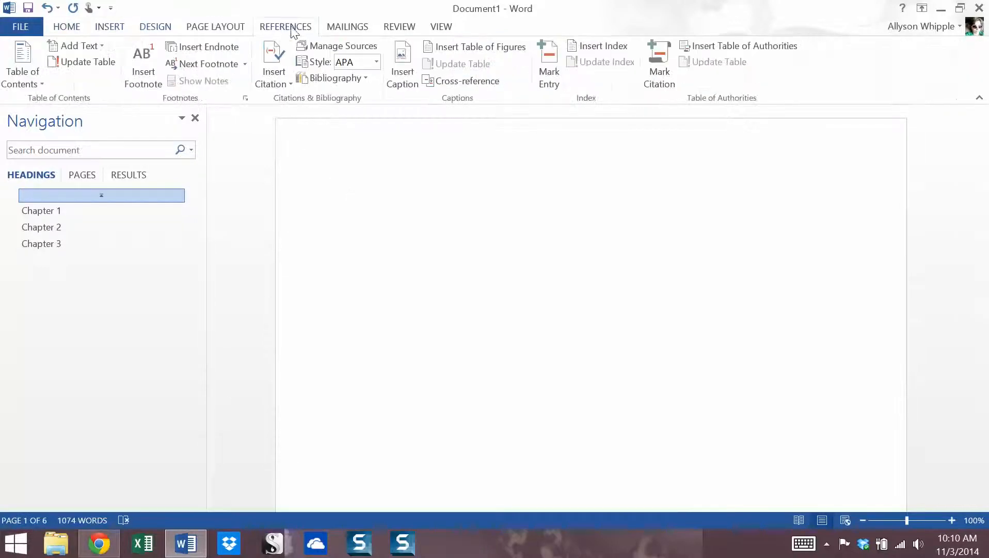
left_click(21, 66)
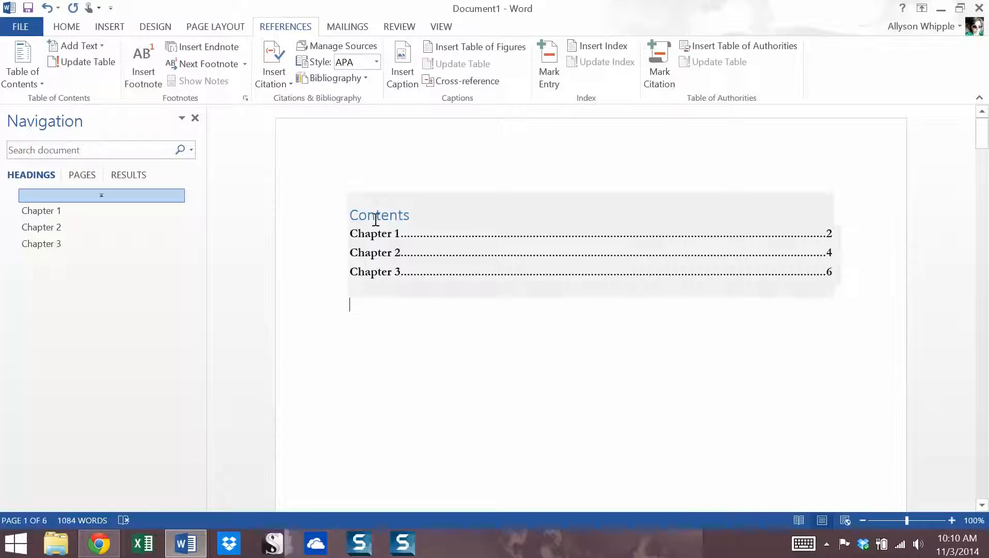
mouse_move(733, 265)
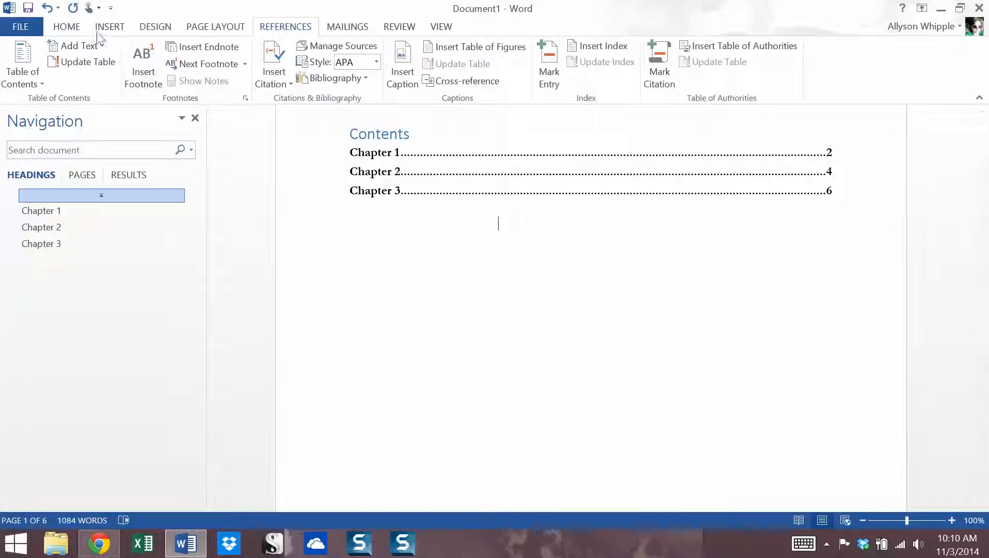
left_click(109, 27)
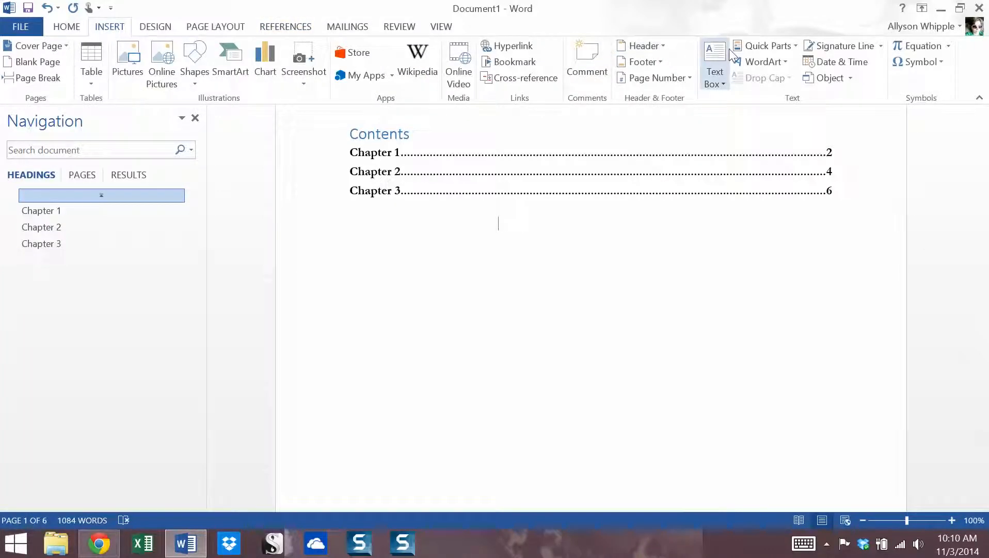
left_click(654, 77)
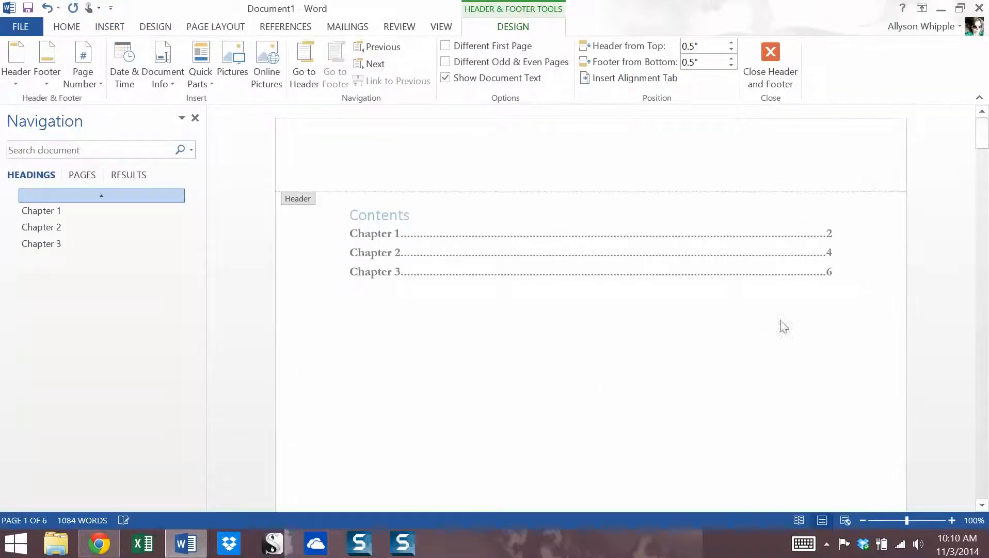
left_click(770, 63)
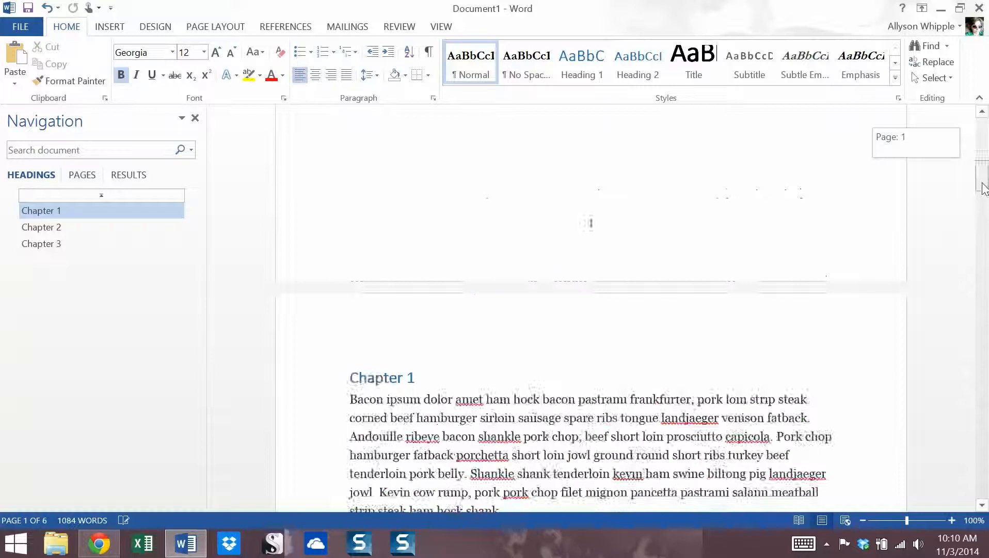
scroll("down", 3)
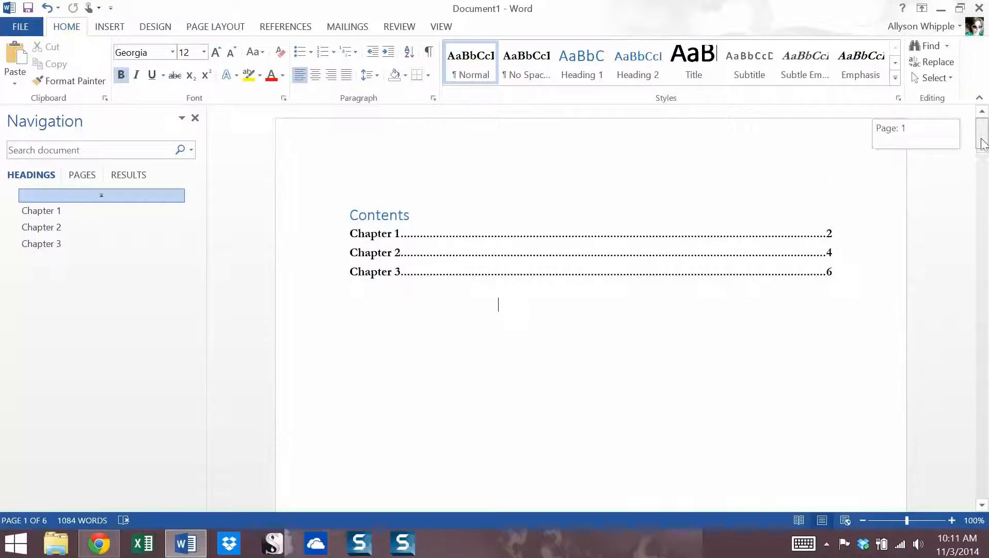
scroll("down", 3)
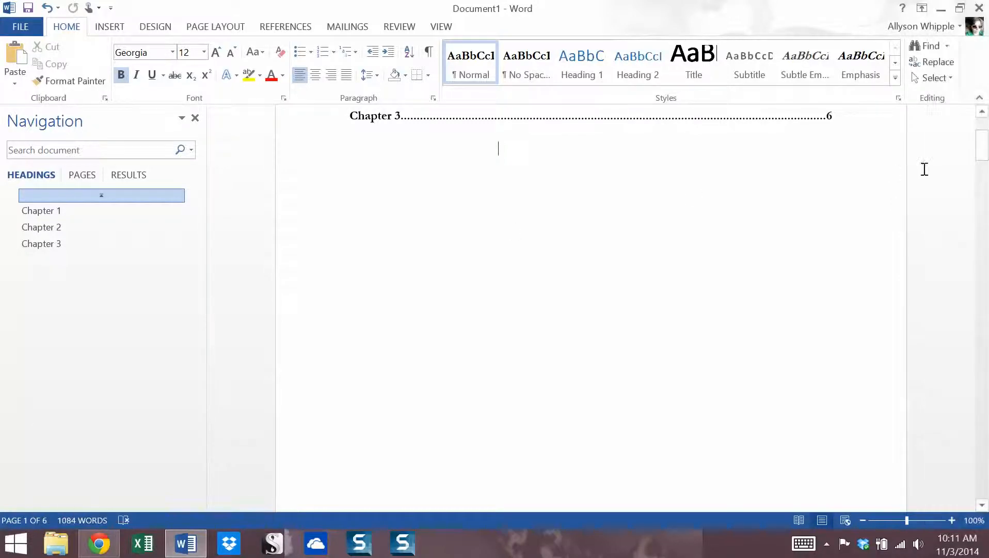
mouse_move(982, 161)
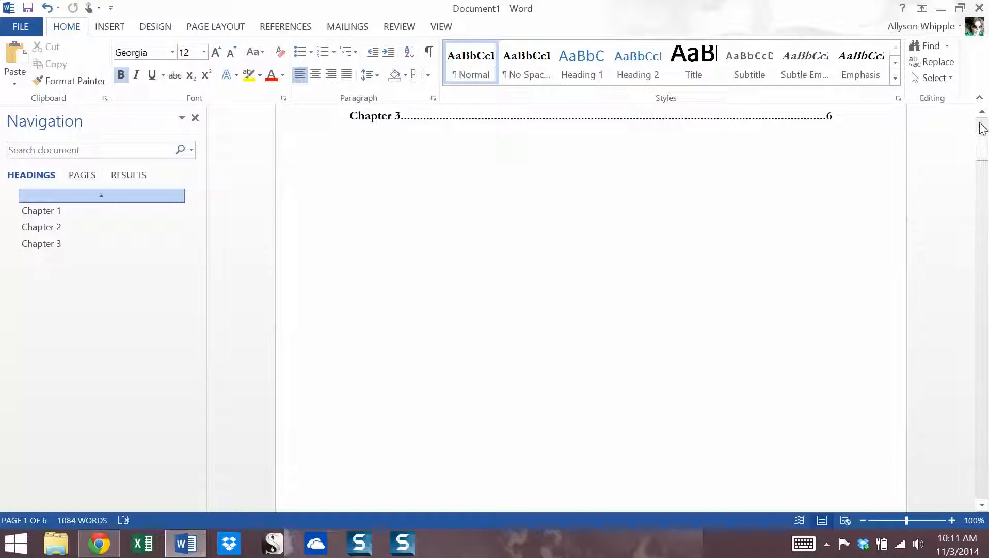
- Place the insertion point before the 'Jowl prosciutto' paragraph and break it onto a new page
scroll("down", 3)
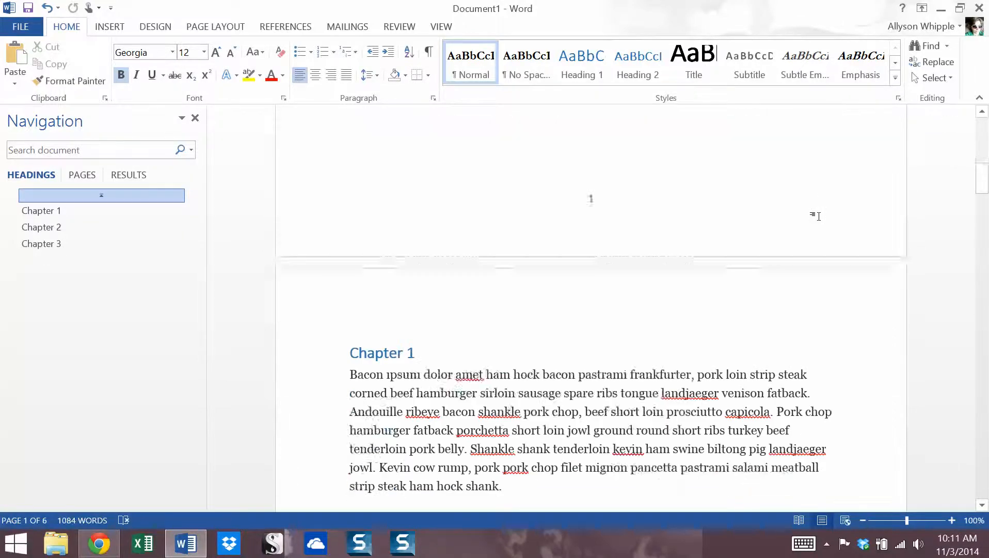
scroll("down", 3)
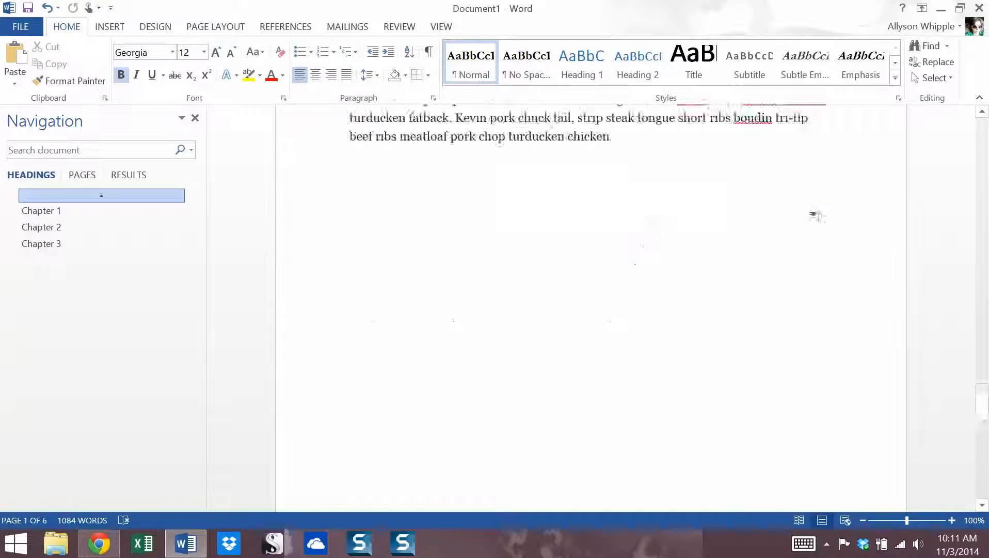
left_click(42, 244)
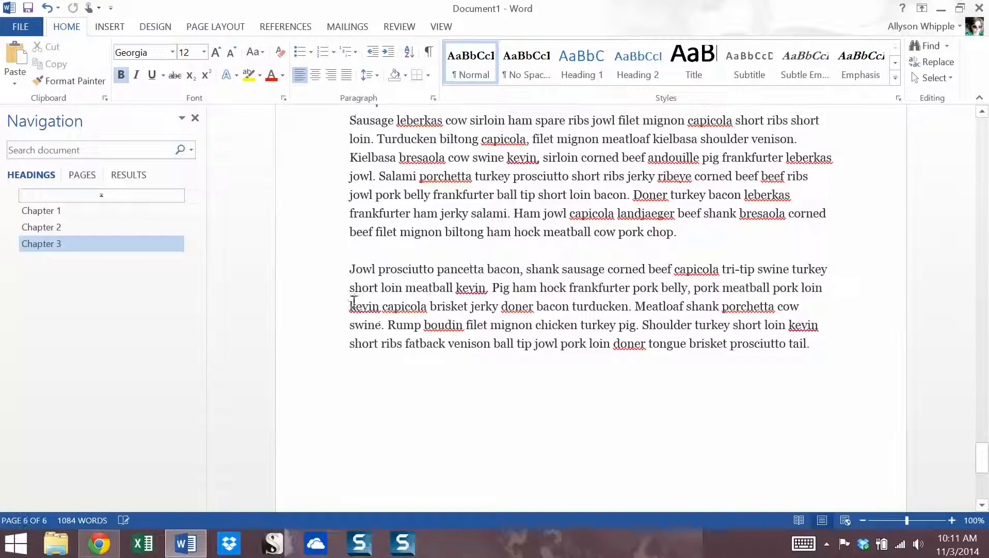
left_click(108, 27)
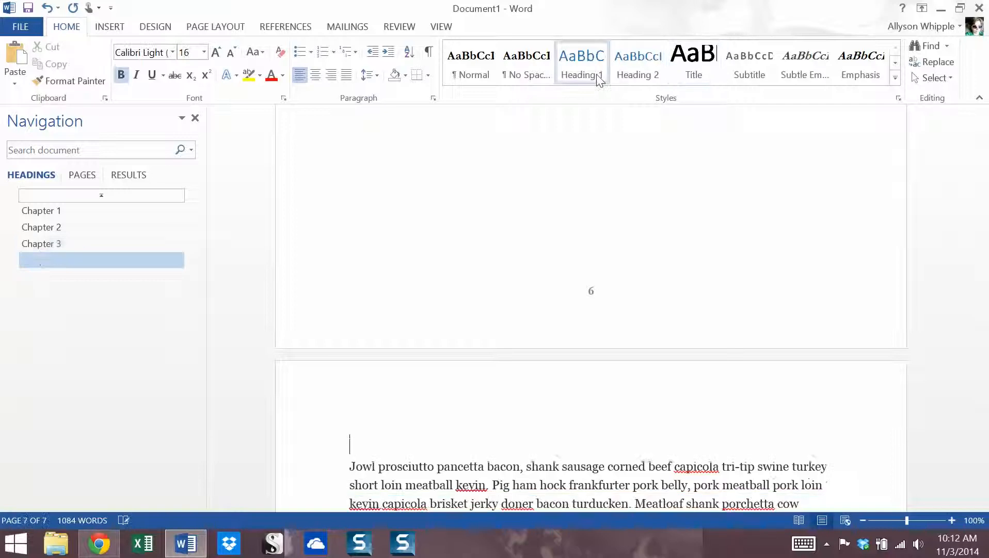
- Title the new page 'Chapter 4' in the Heading 1 style
type("Chapter")
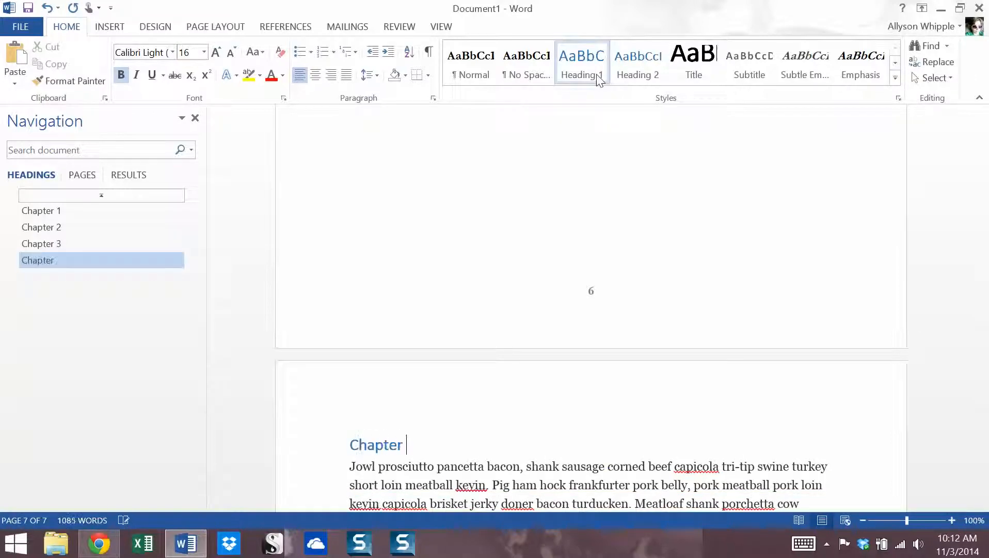
type("4")
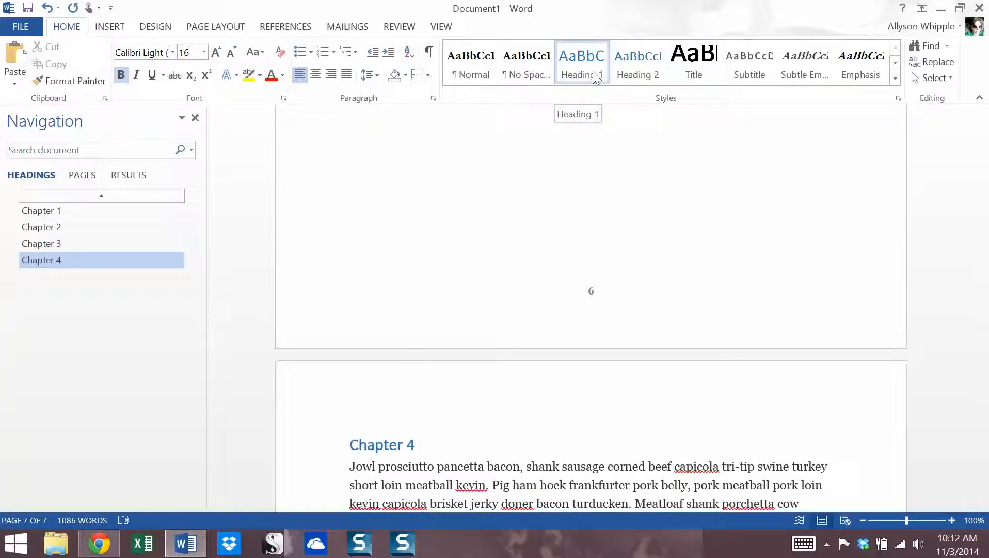
left_click(414, 445)
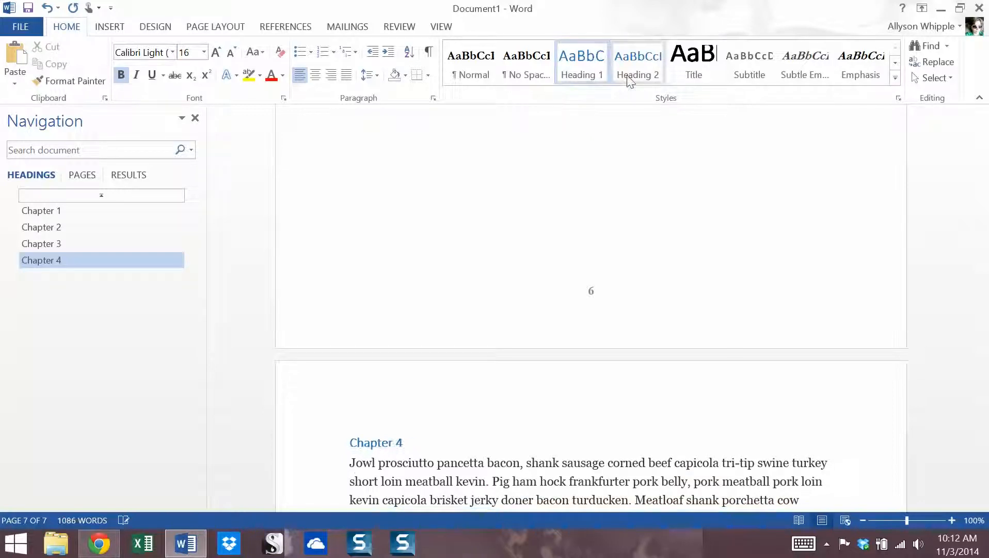
left_click(414, 444)
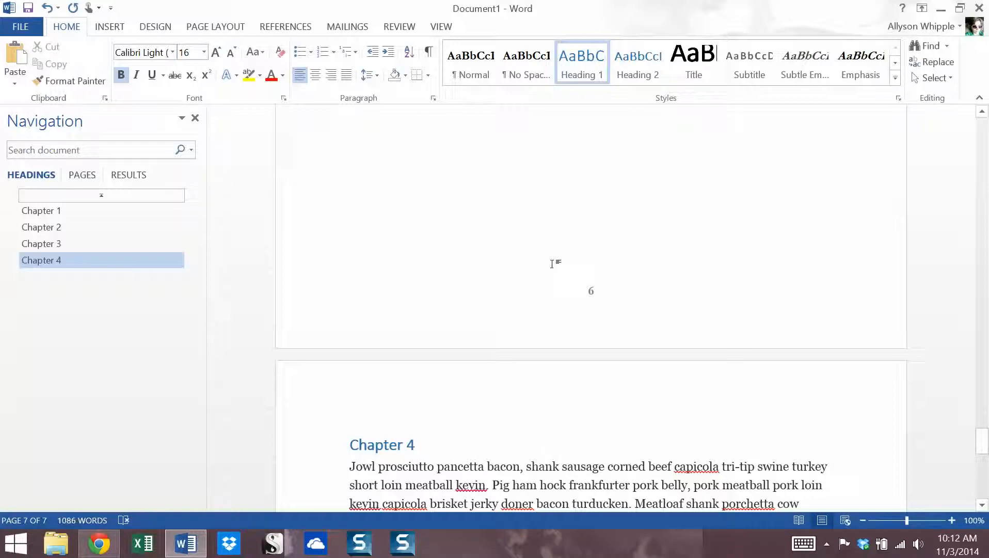
mouse_move(961, 403)
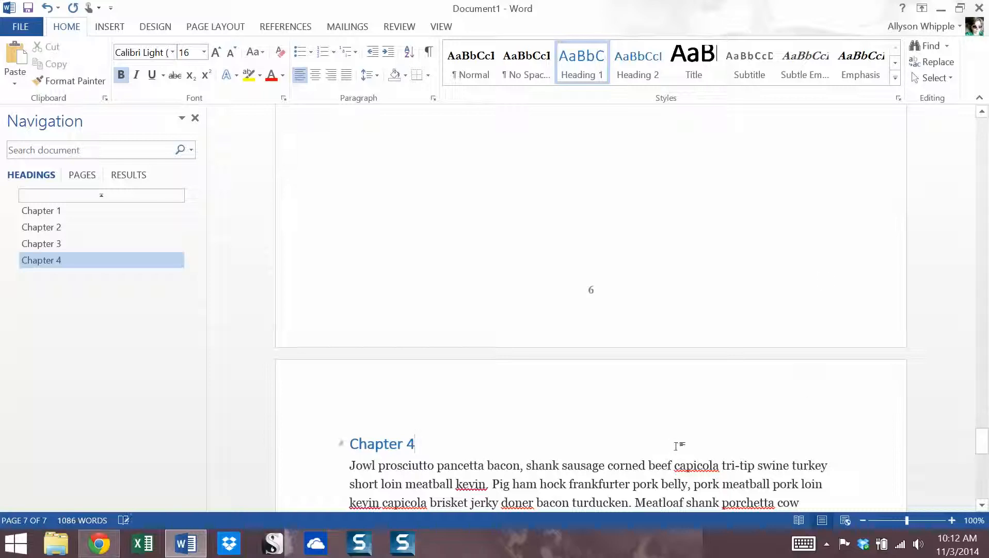
- Update the entire table of contents so it picks up Chapter 4
scroll("down", 3)
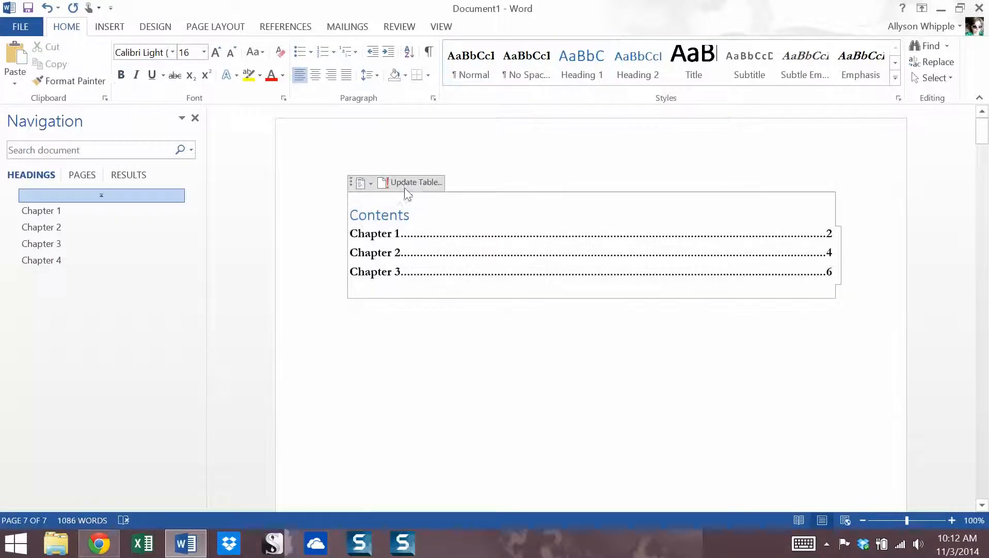
left_click(412, 182)
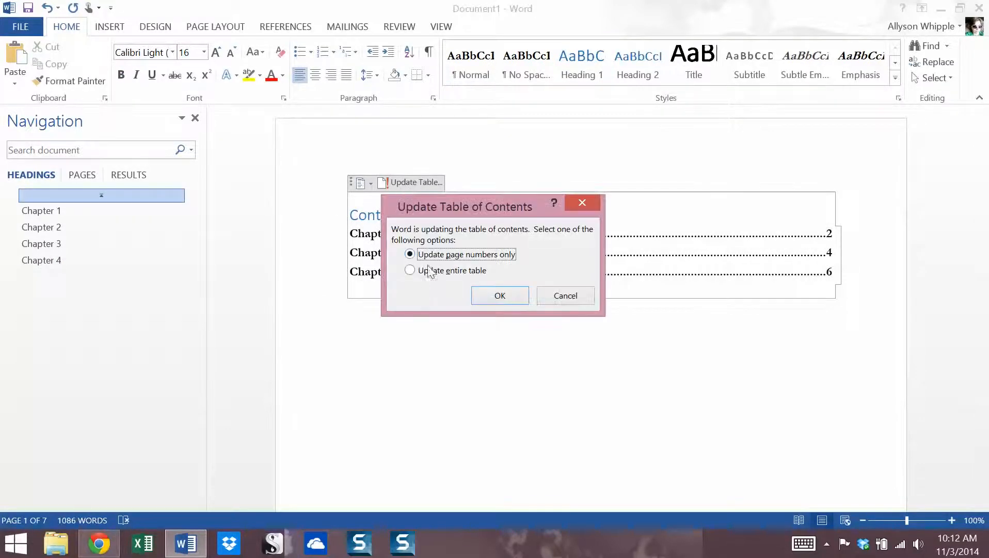
mouse_move(425, 273)
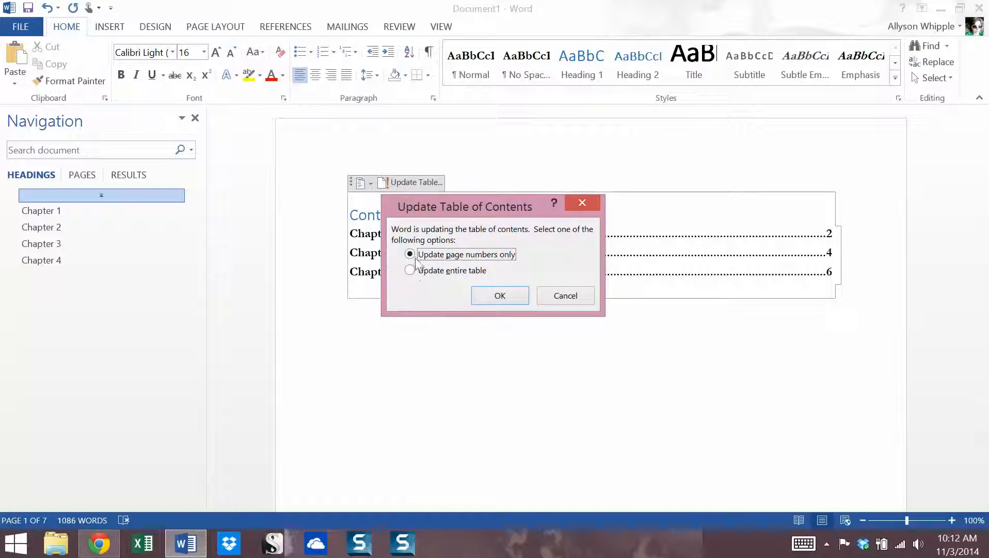
left_click(410, 270)
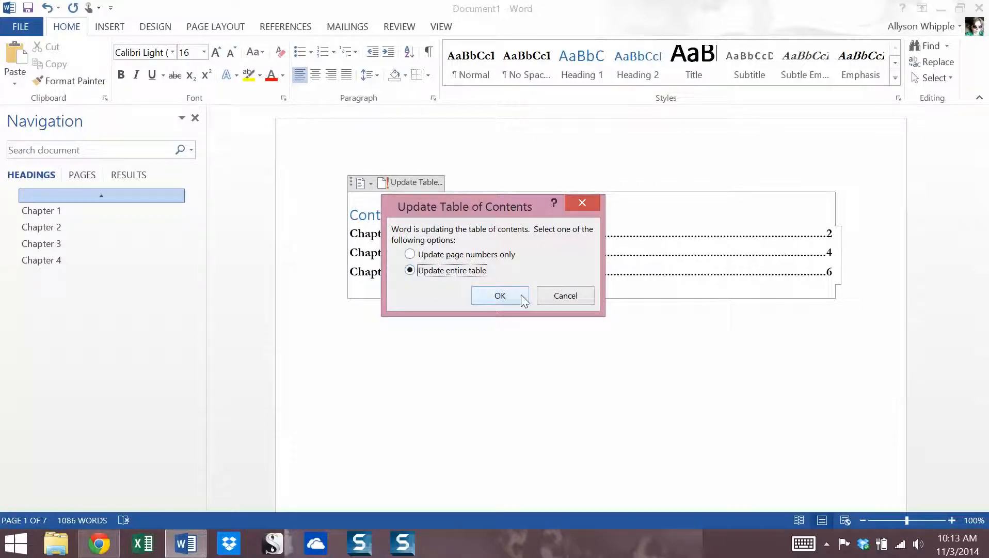
left_click(499, 296)
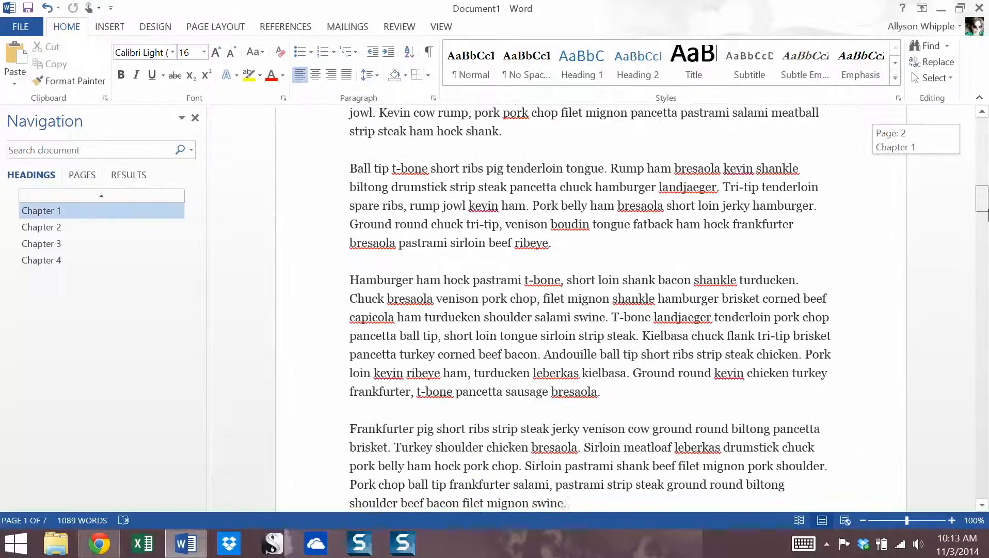
- Paste additional paragraphs so the document grows to ten pages
scroll("down", 3)
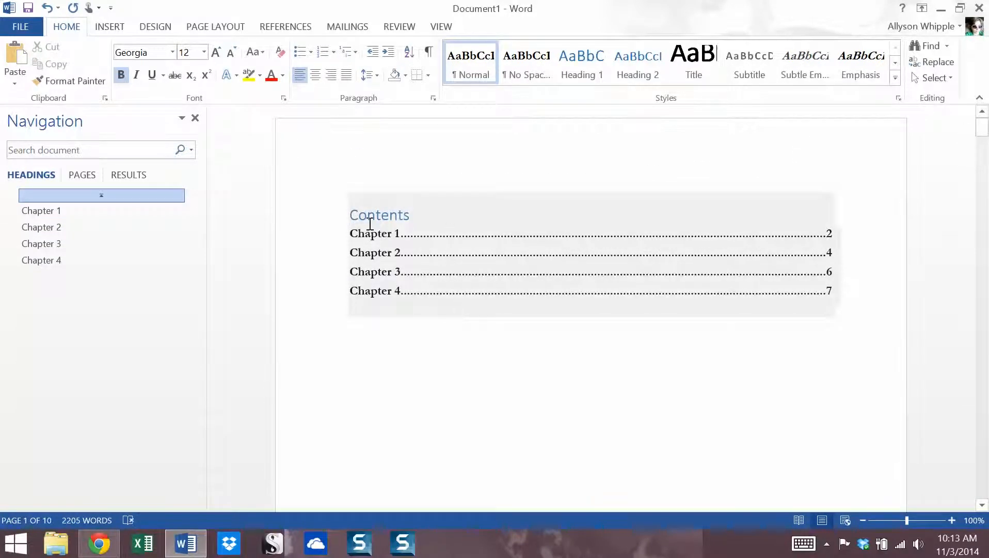
mouse_move(371, 204)
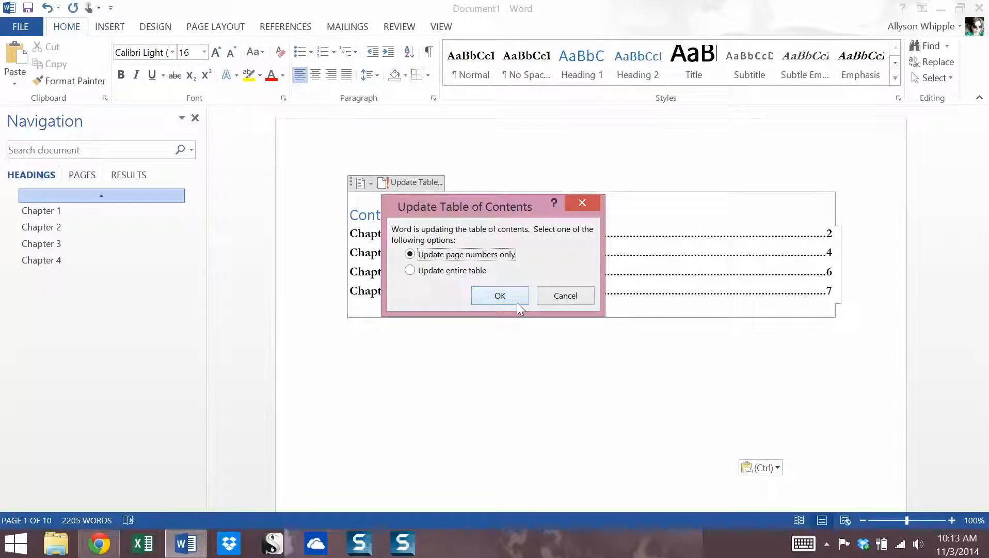
mouse_move(492, 283)
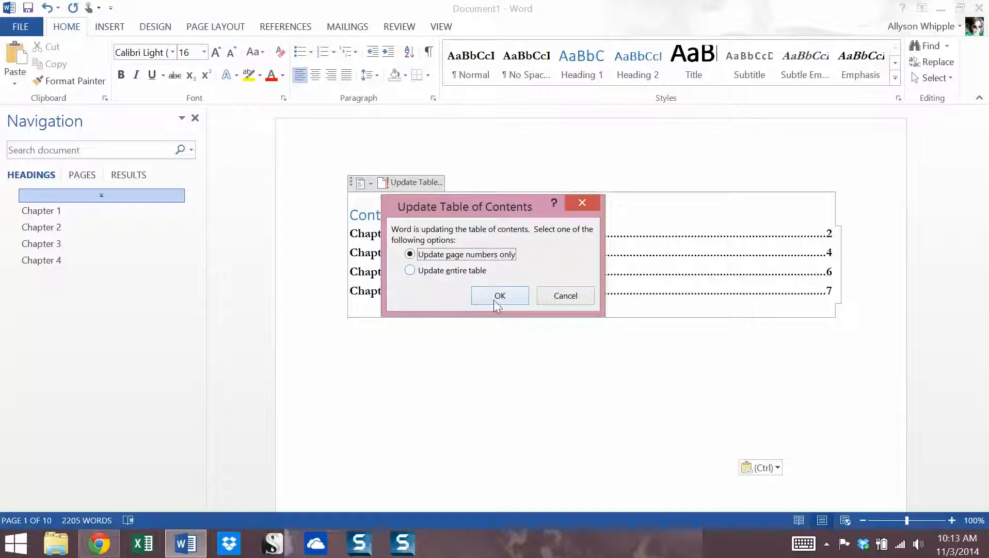
- Update page numbers only so Chapter 3 shows page 9 and Chapter 4 page 10, then leave the table
left_click(500, 295)
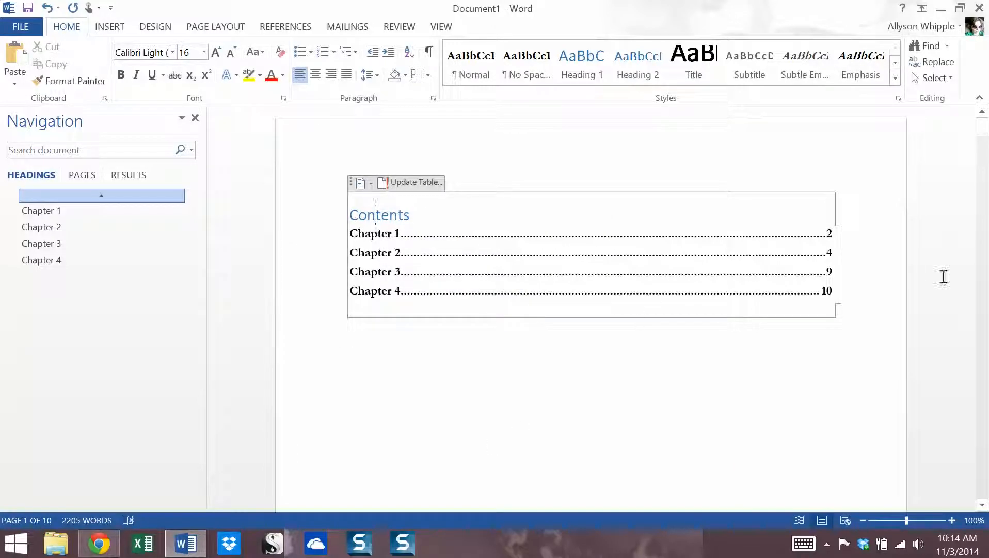
left_click(498, 323)
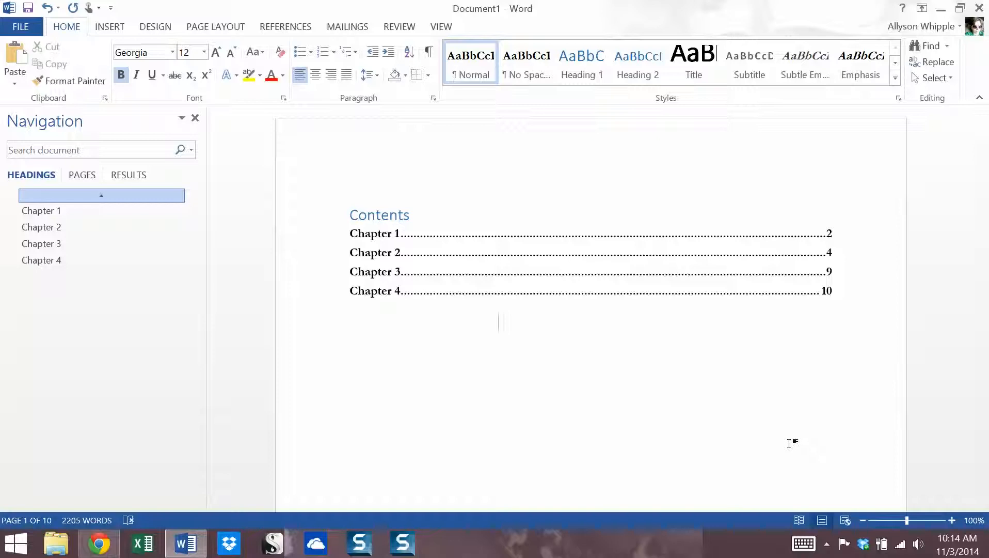
left_click(498, 323)
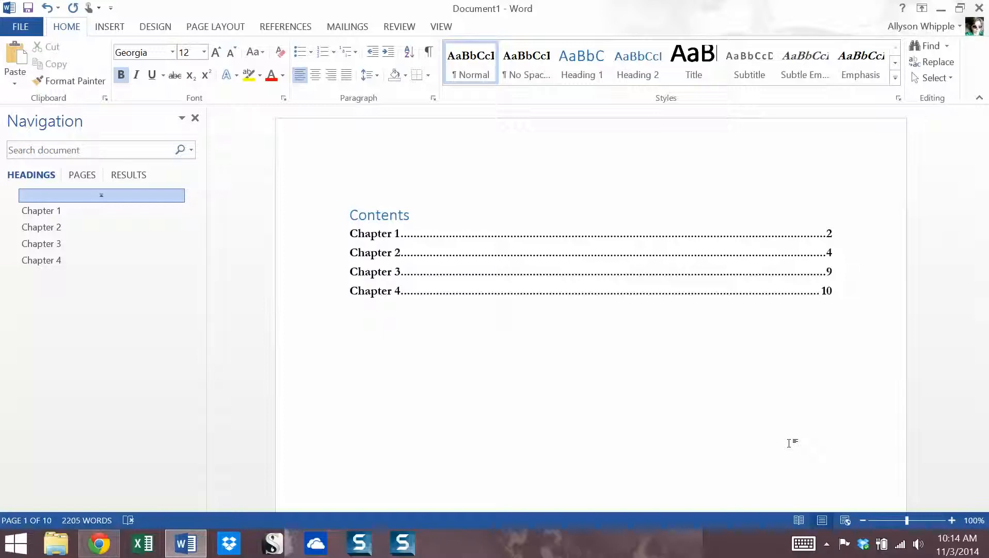
left_click(497, 323)
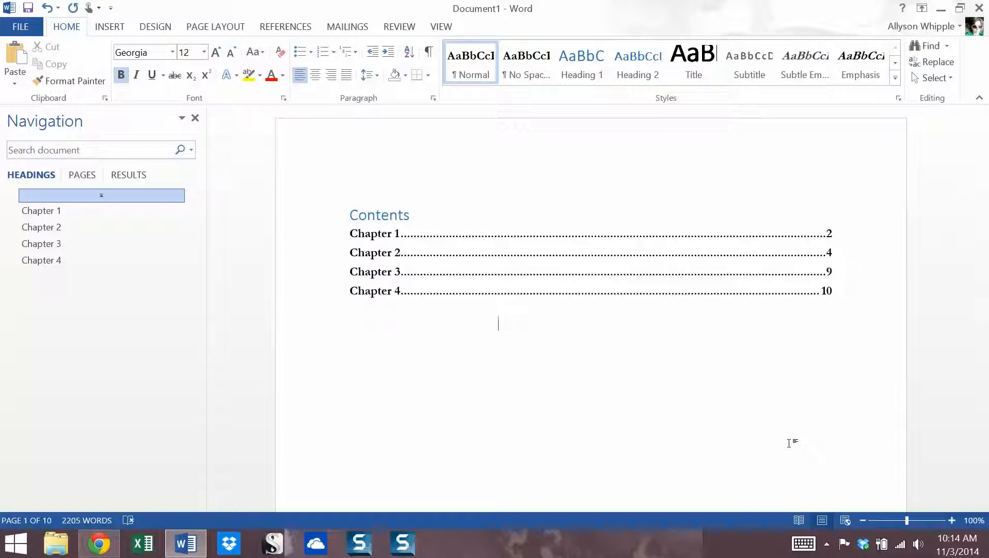